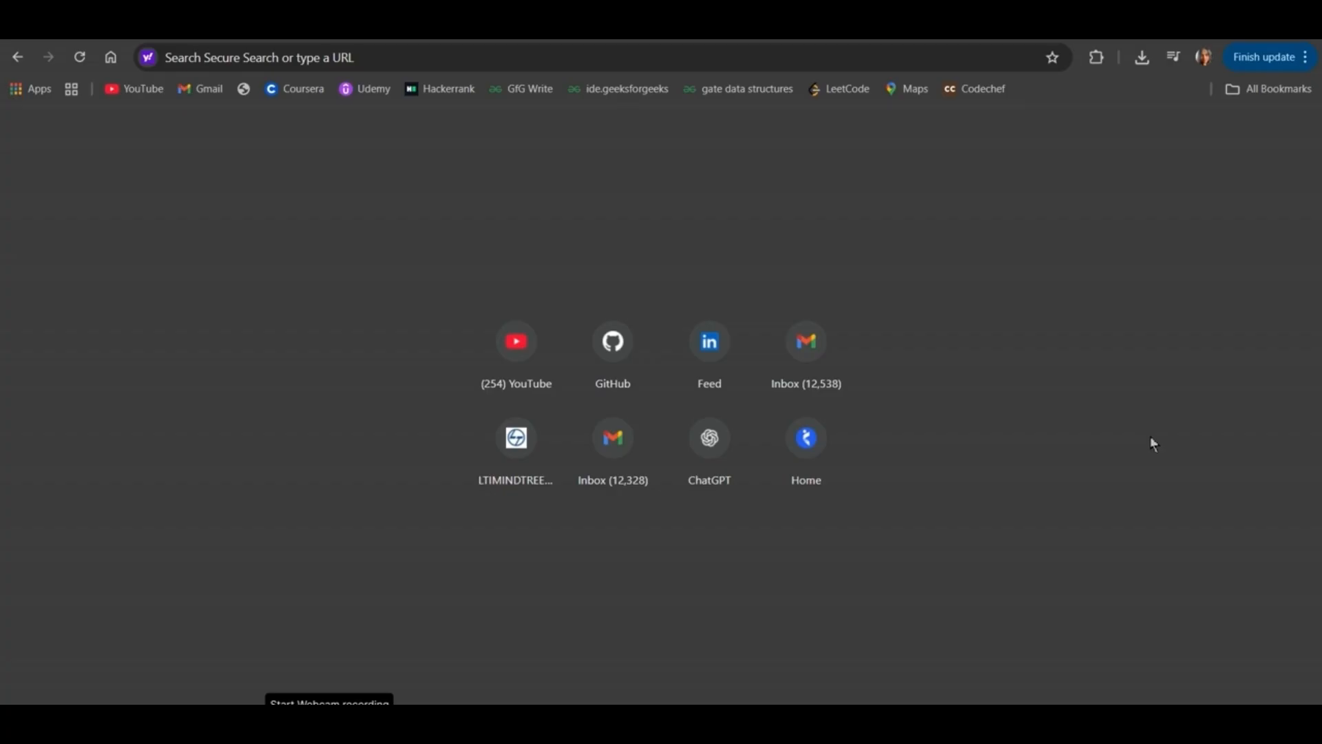
pyautogui.moveTo(746, 215)
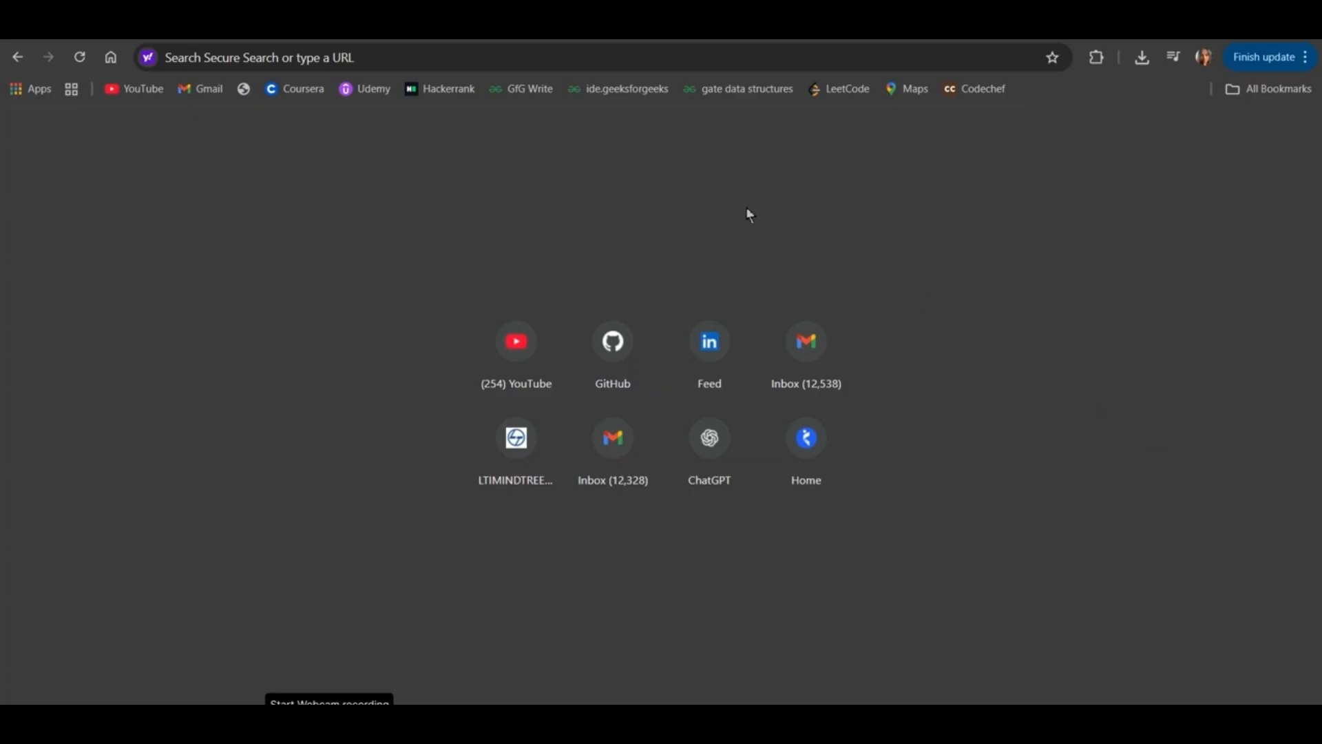
# Step: Search 'anaconda' in Chrome and land on the Anaconda Distribution download page
pyautogui.click(405, 58)
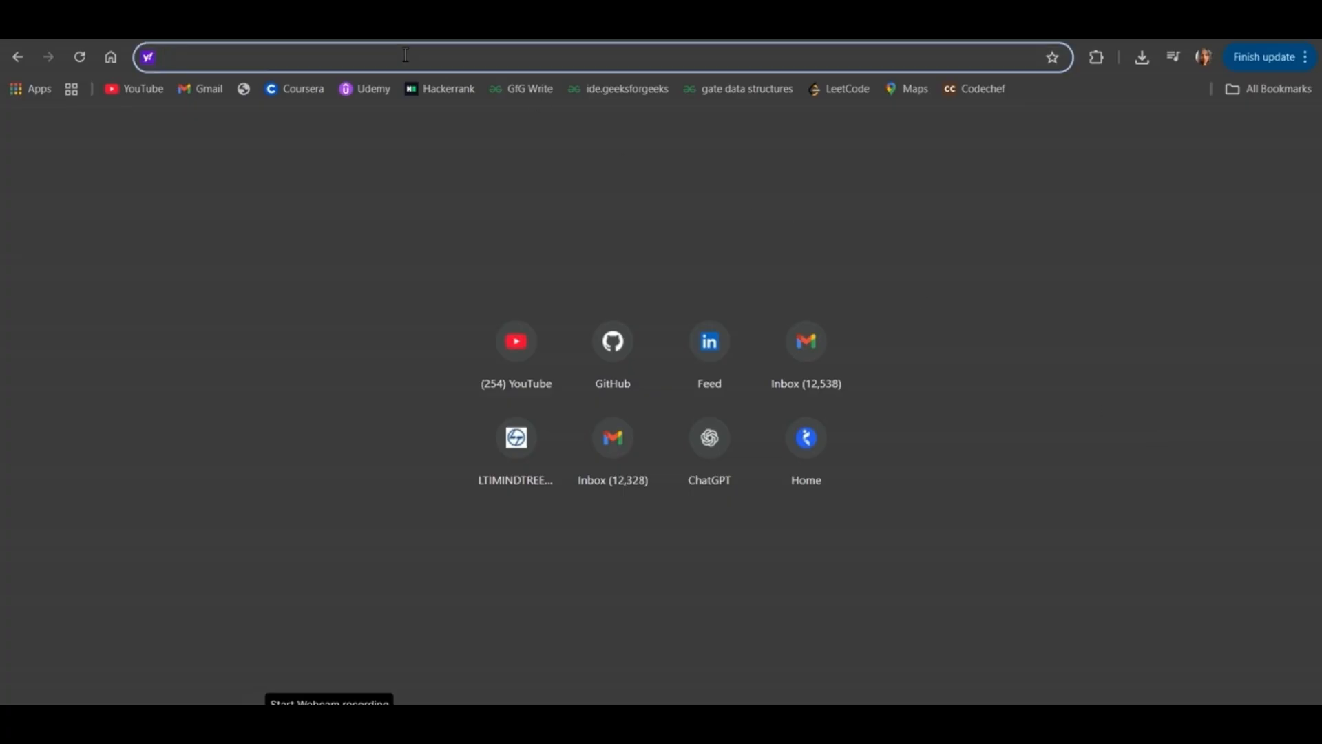
pyautogui.write('anaconda')
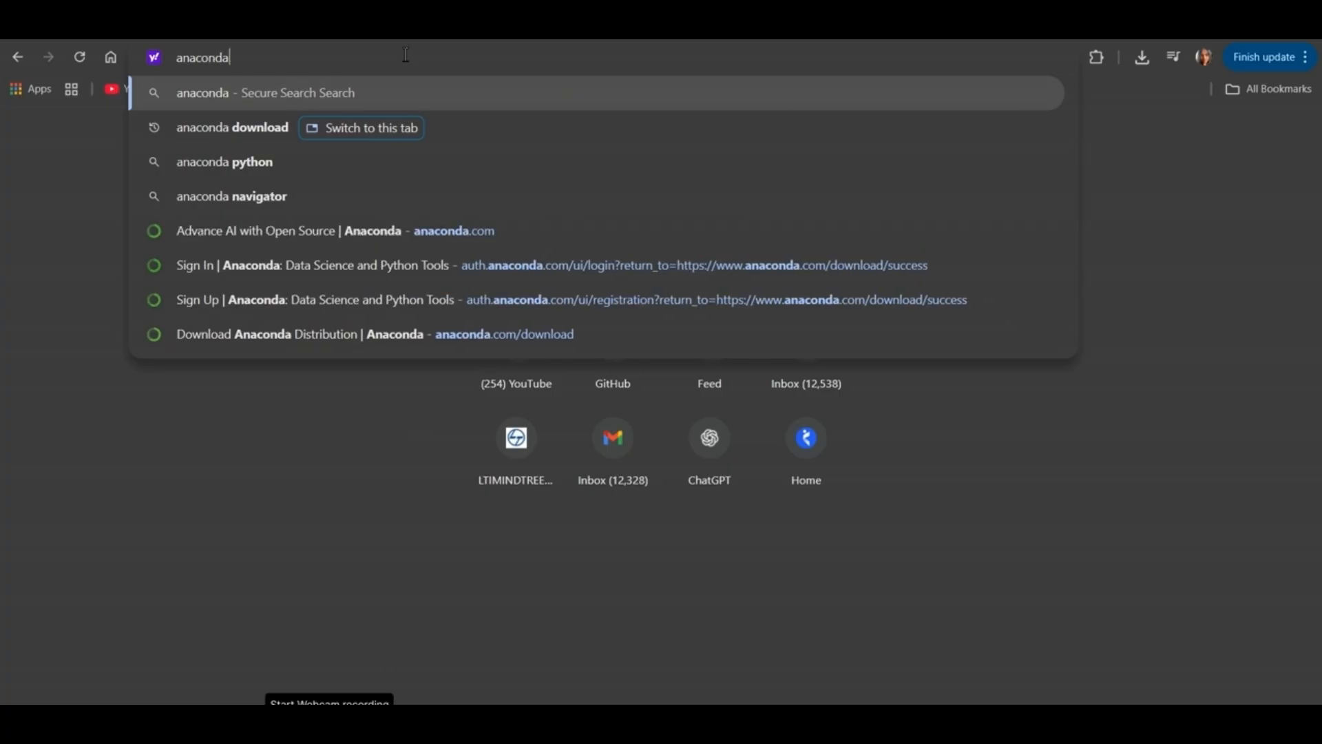
pyautogui.click(231, 127)
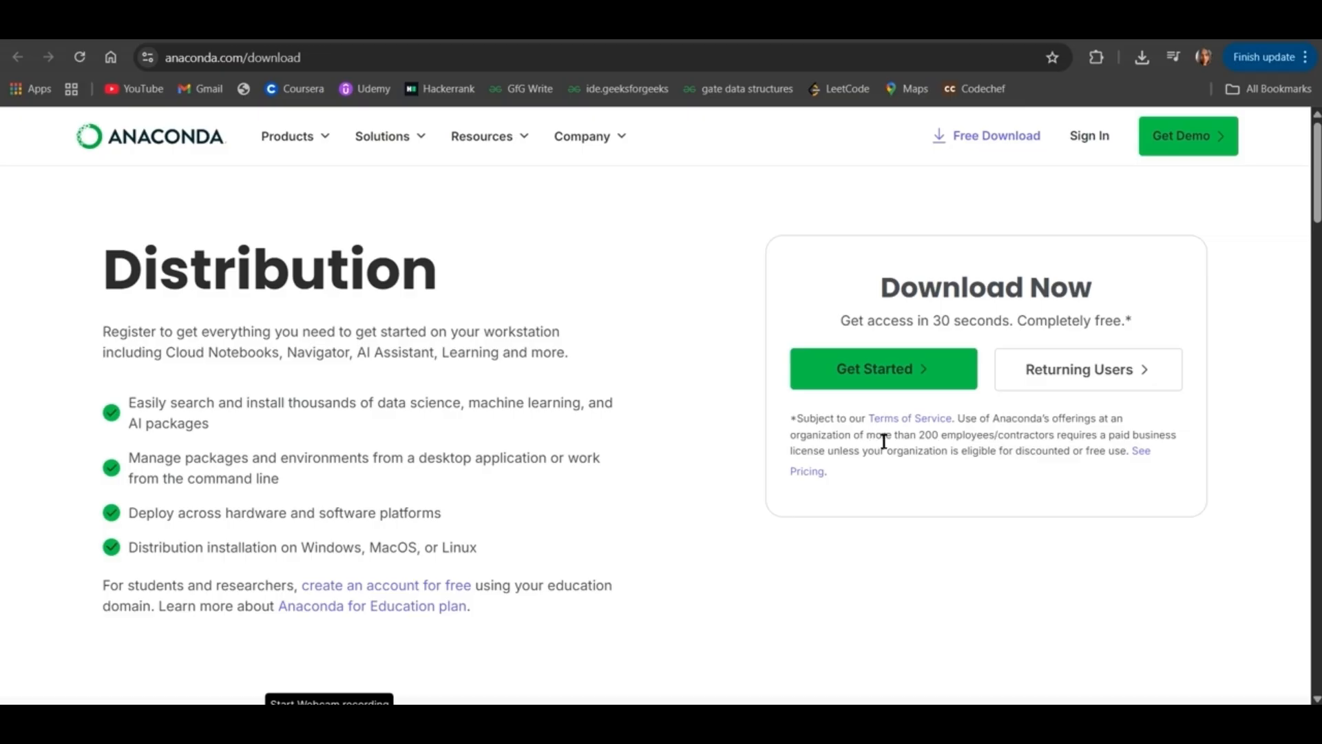
pyautogui.moveTo(1044, 489)
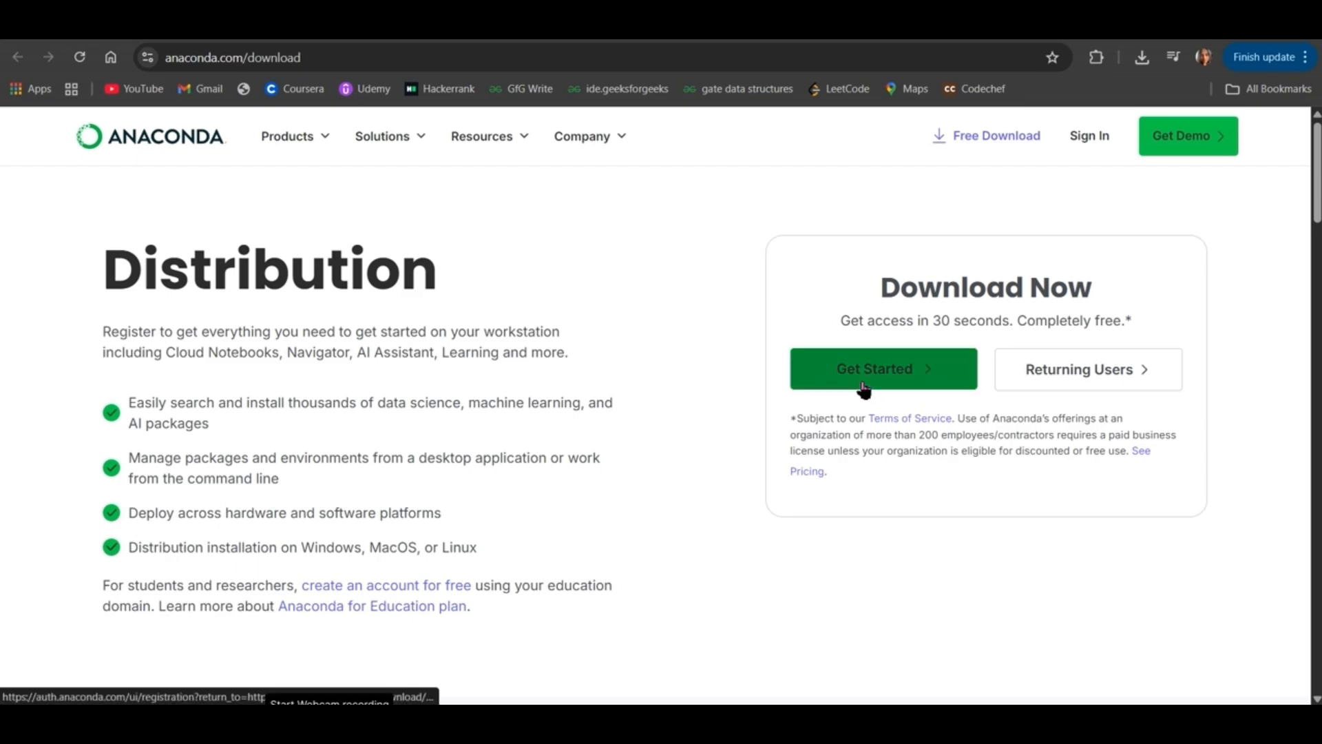
# Step: Register a new Anaconda account via Get Started using email and password sign-up
pyautogui.click(882, 369)
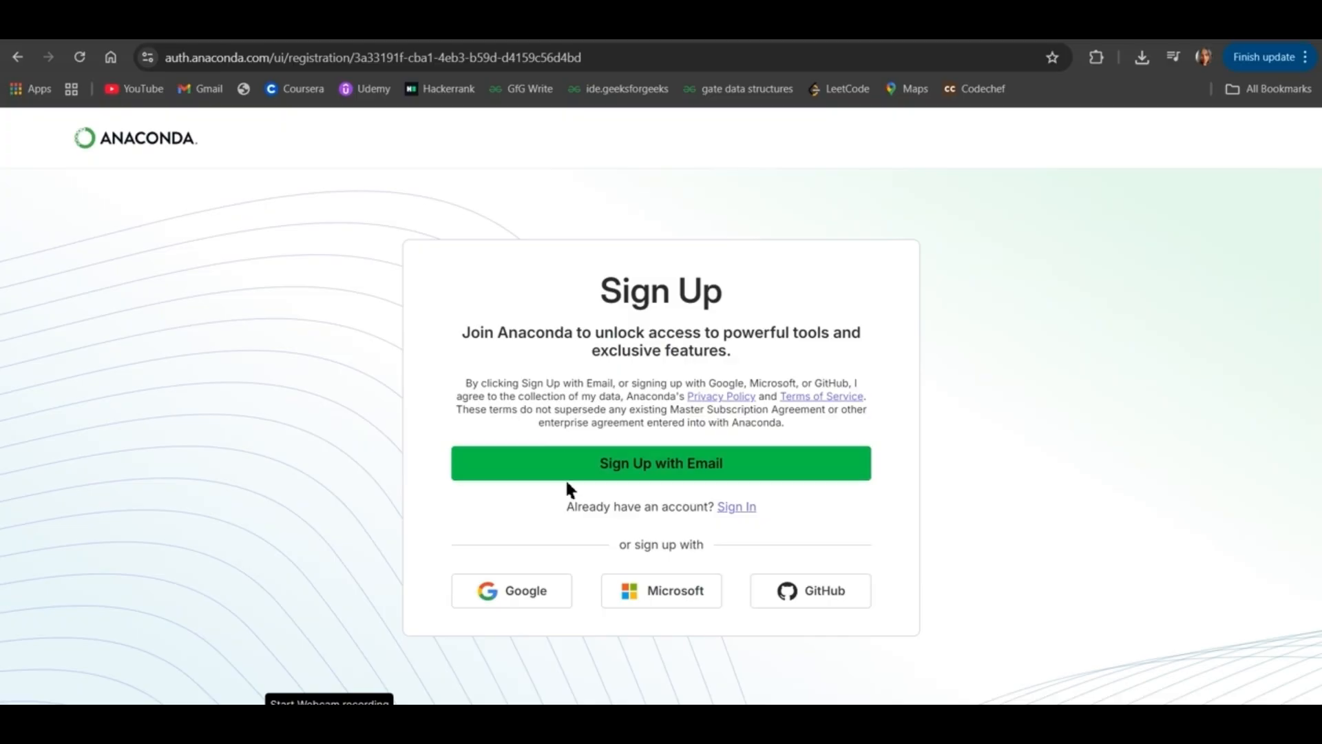
pyautogui.click(660, 462)
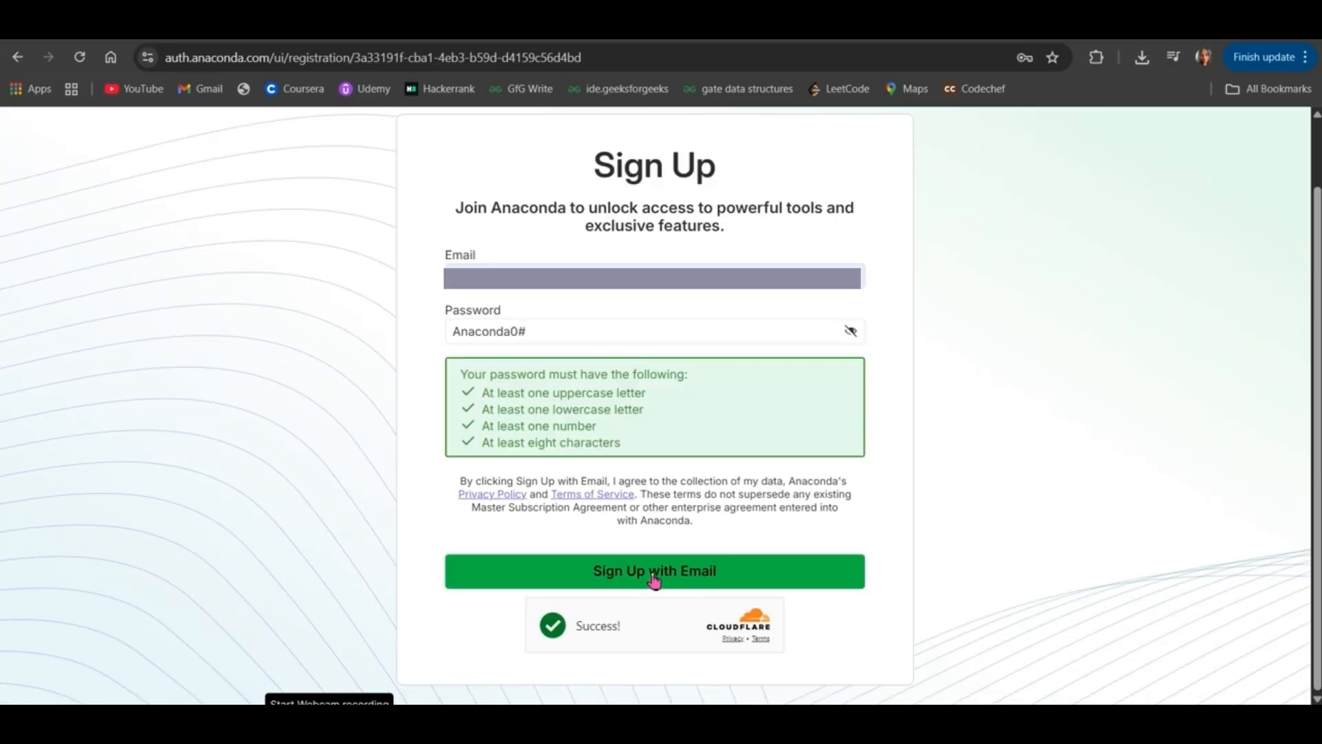
pyautogui.click(653, 571)
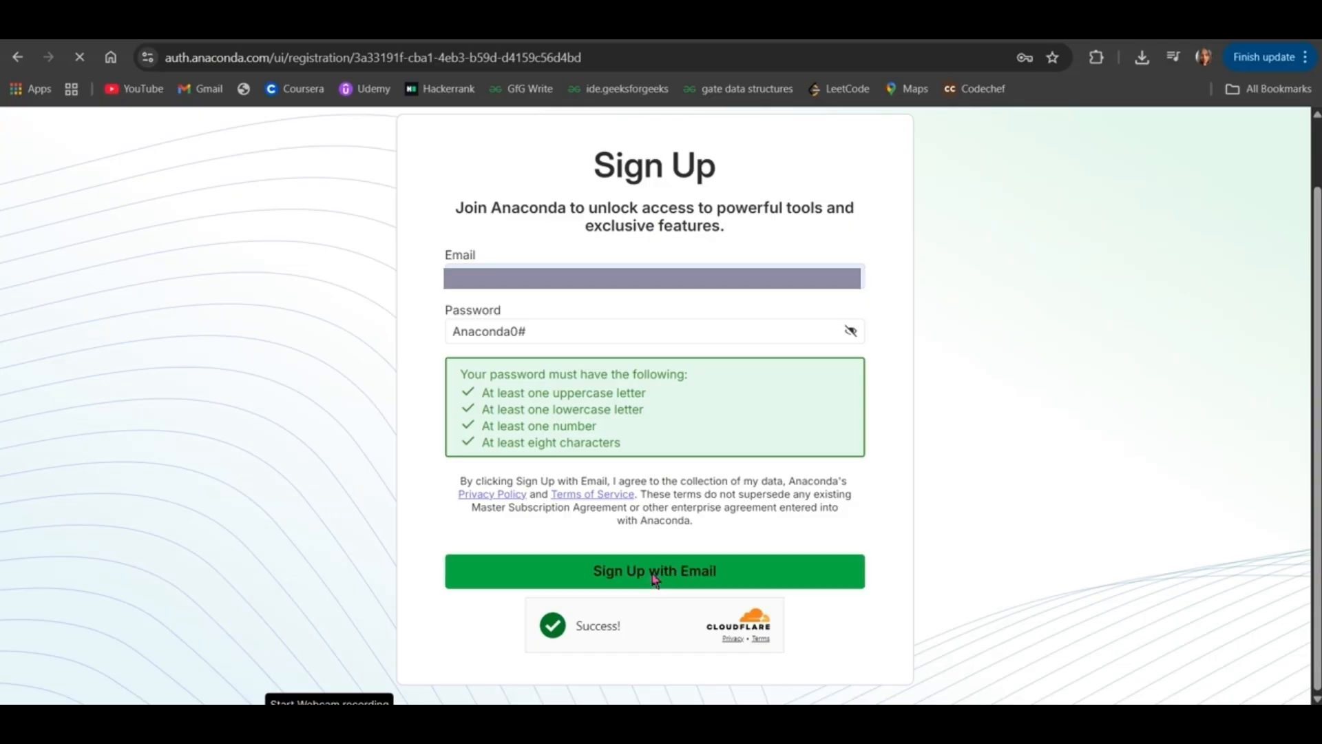
pyautogui.click(653, 570)
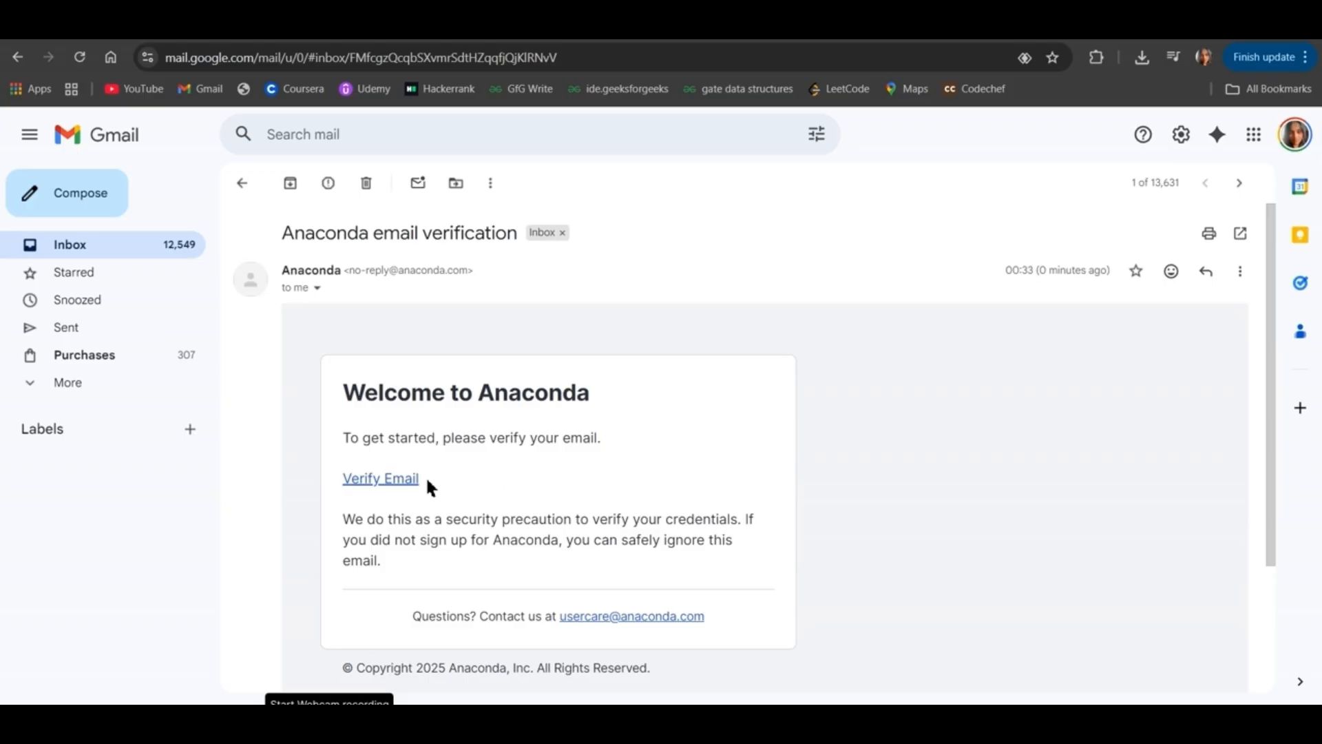
# Step: Follow the Verify Email link in Anaconda's Gmail verification message
pyautogui.click(380, 478)
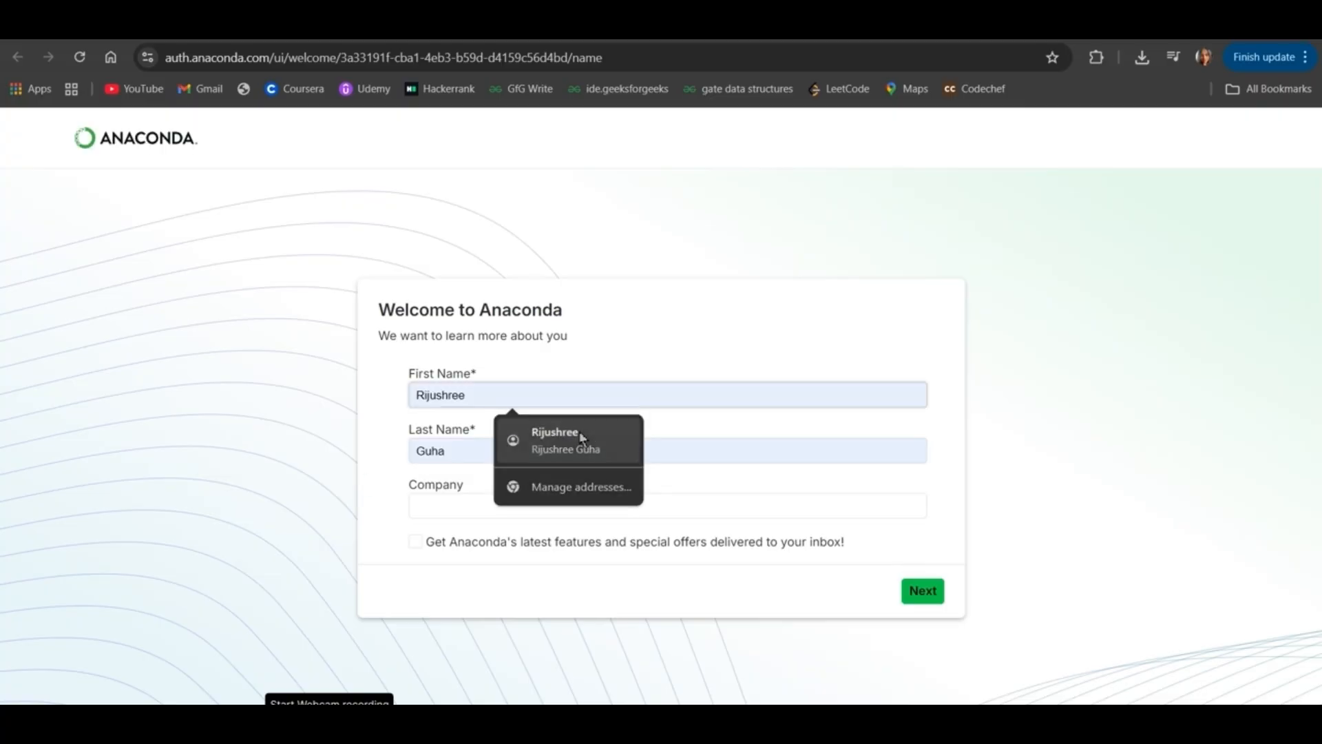
# Step: Autofill the name, choose the Data Scientist role, and skip the interests question
pyautogui.click(666, 505)
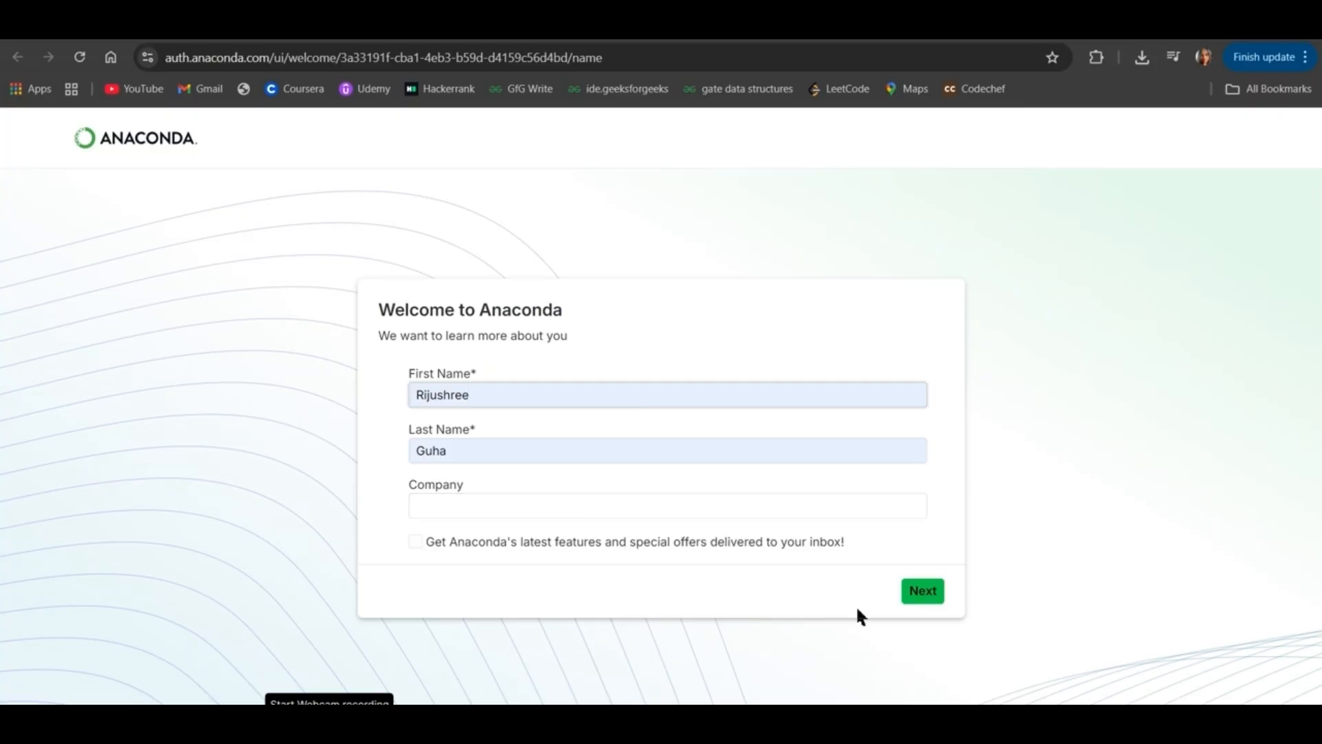
pyautogui.click(922, 591)
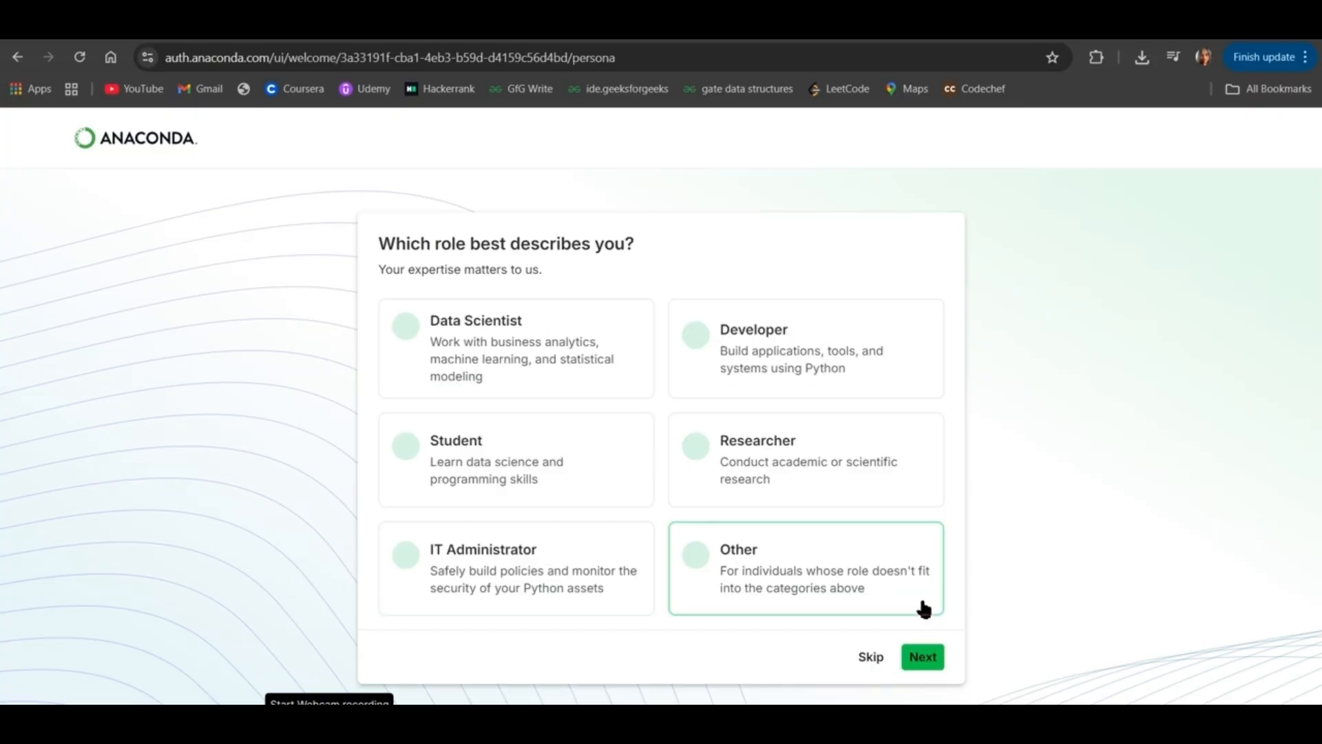
pyautogui.moveTo(1186, 490)
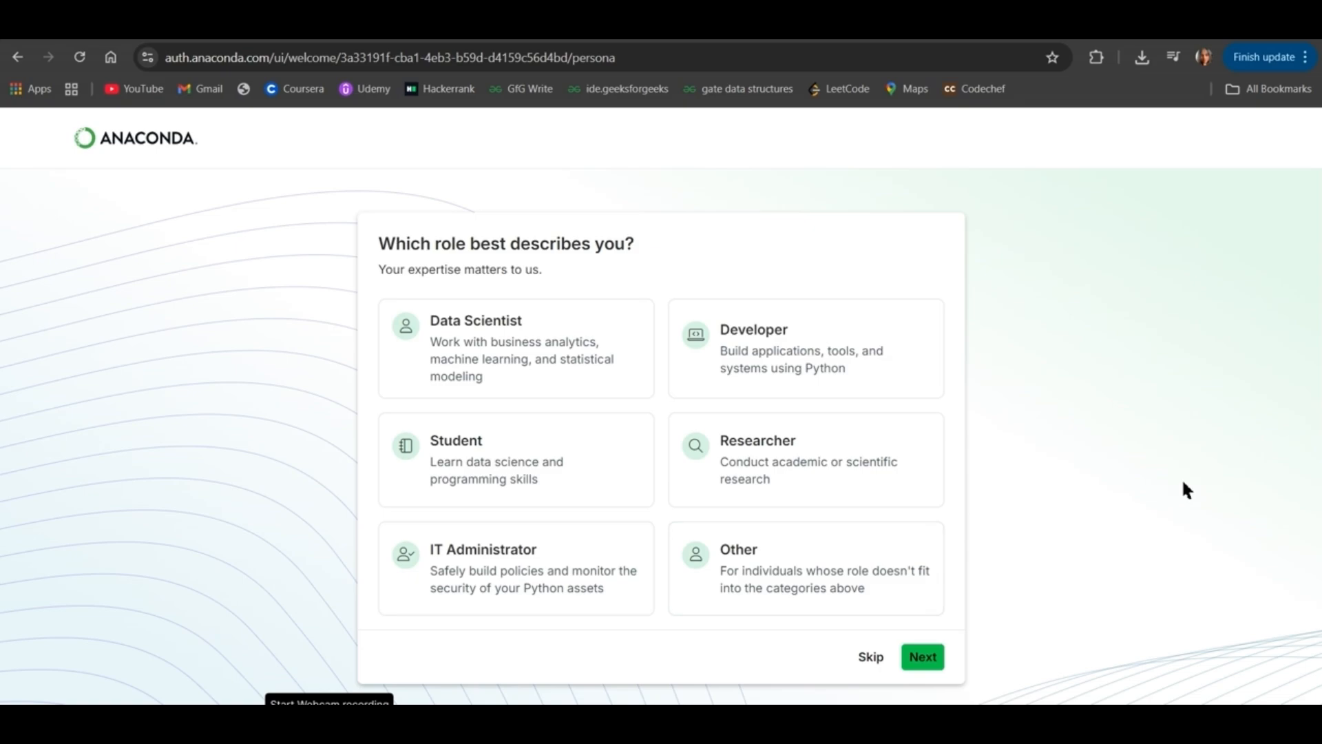
pyautogui.moveTo(829, 295)
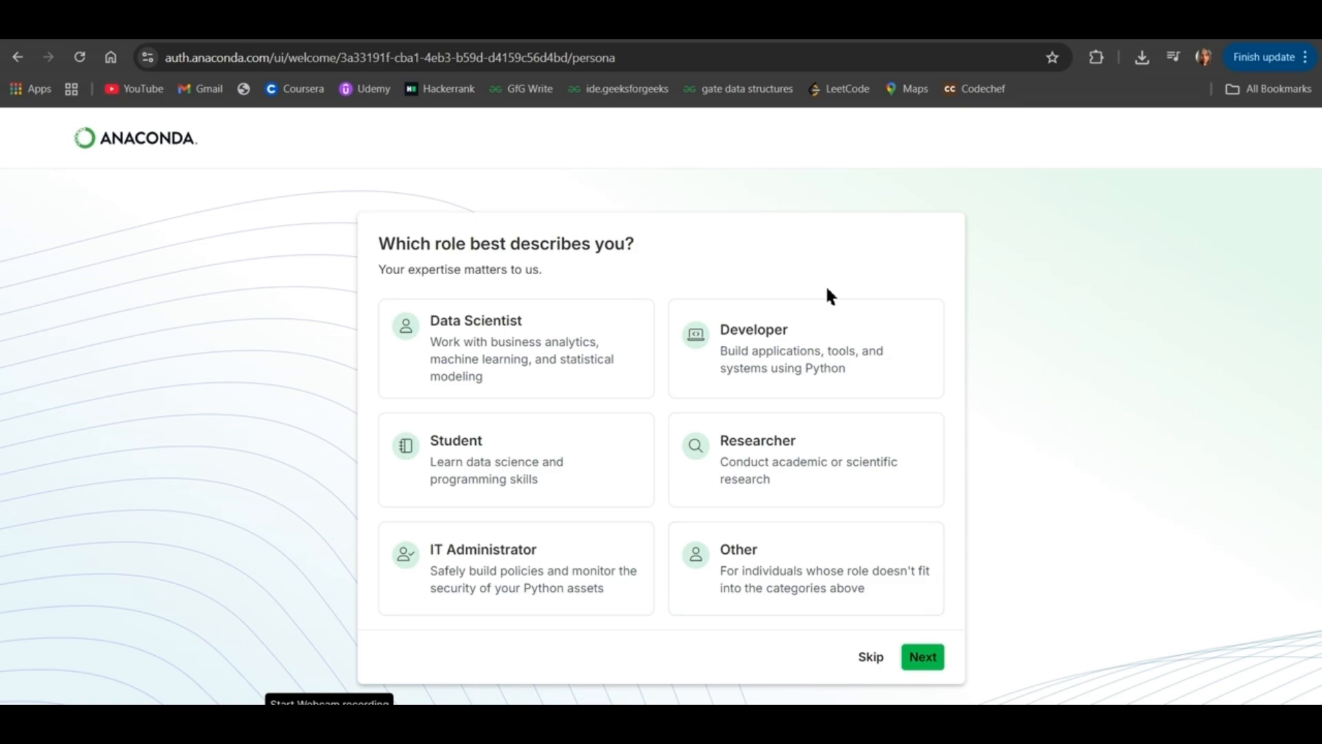
pyautogui.click(515, 347)
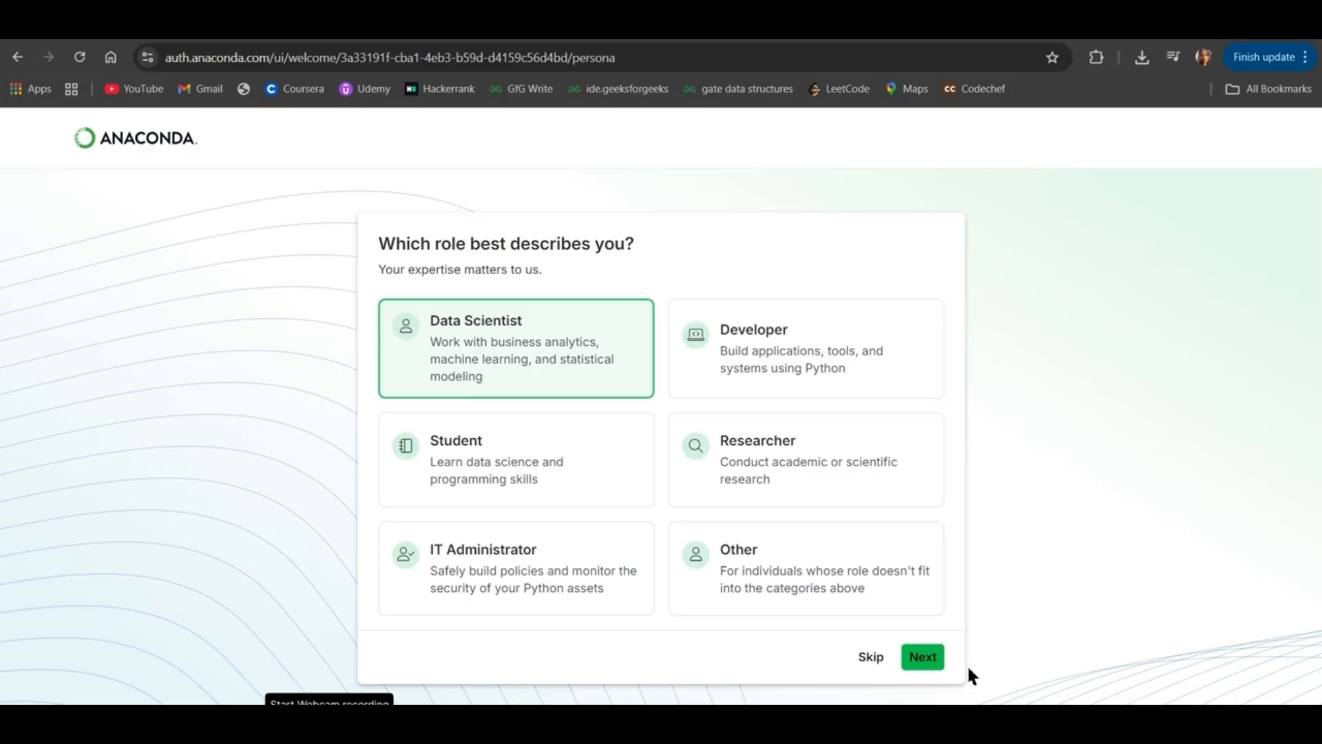
pyautogui.click(921, 655)
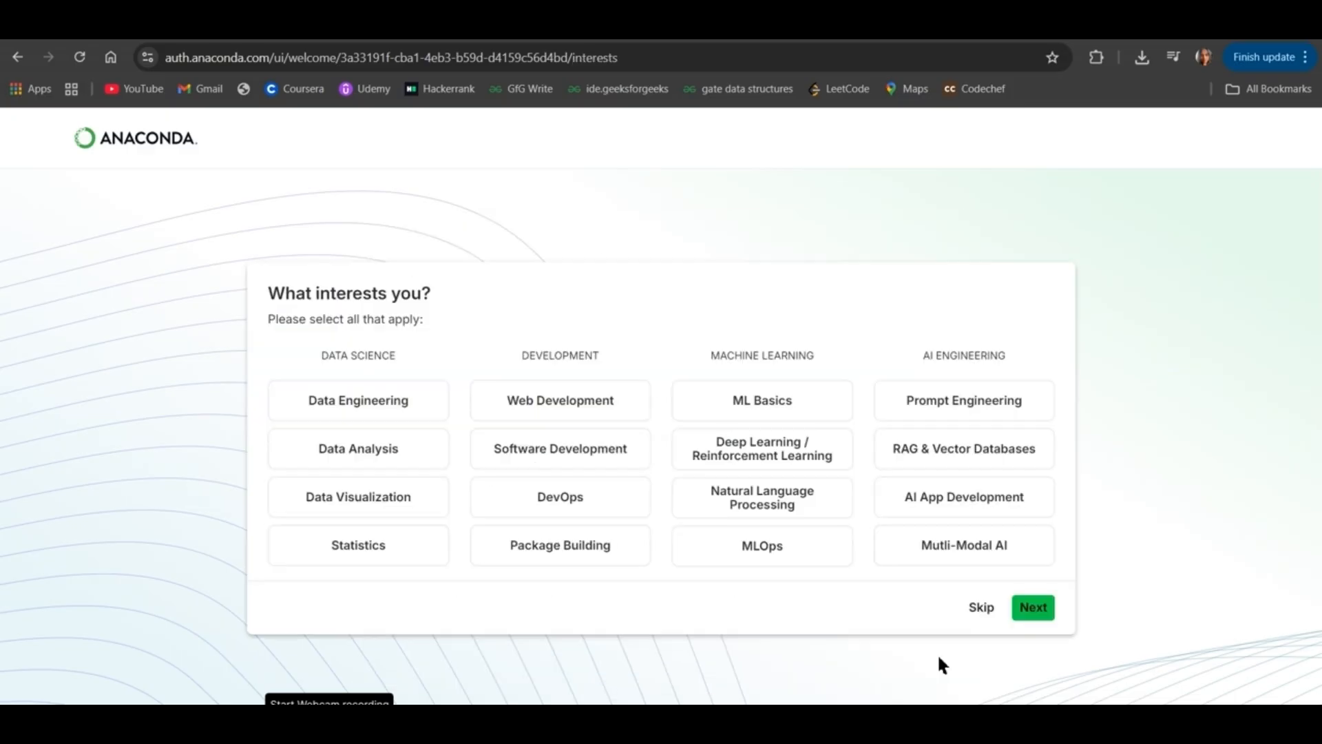
pyautogui.moveTo(948, 655)
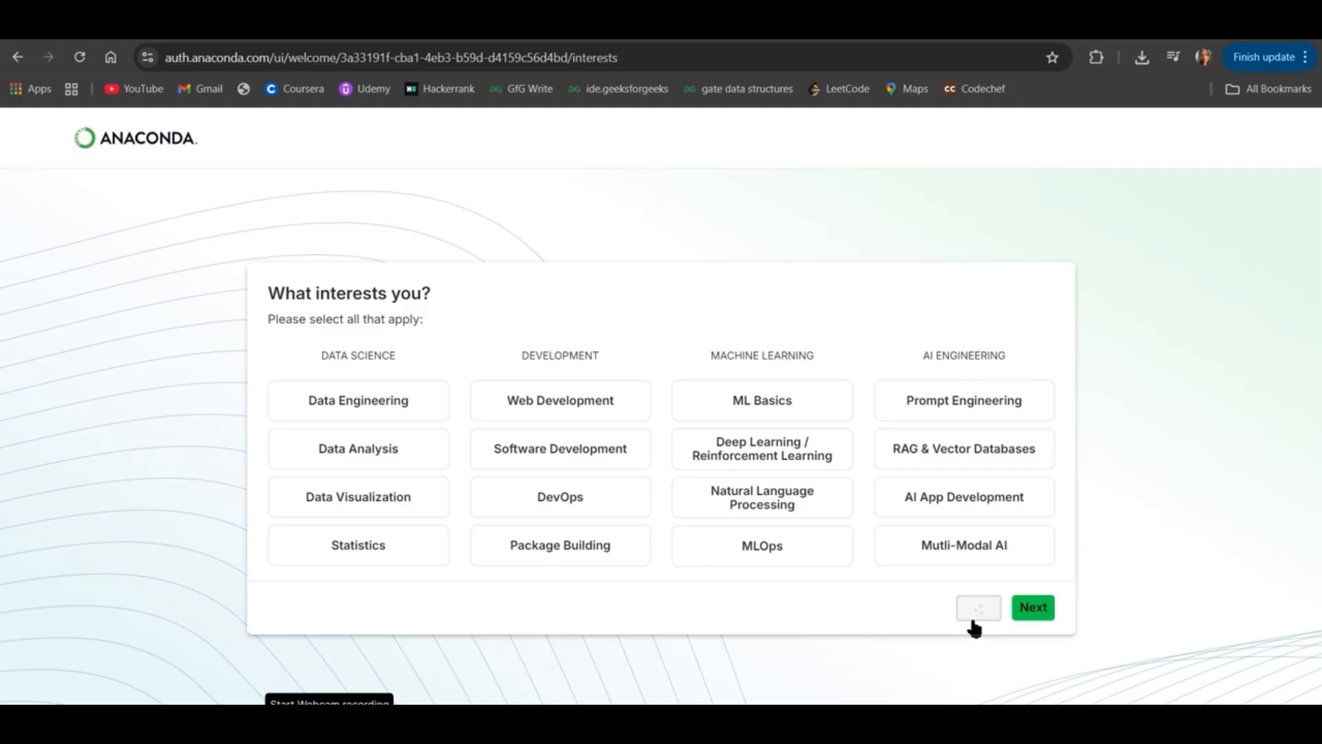
pyautogui.click(1031, 607)
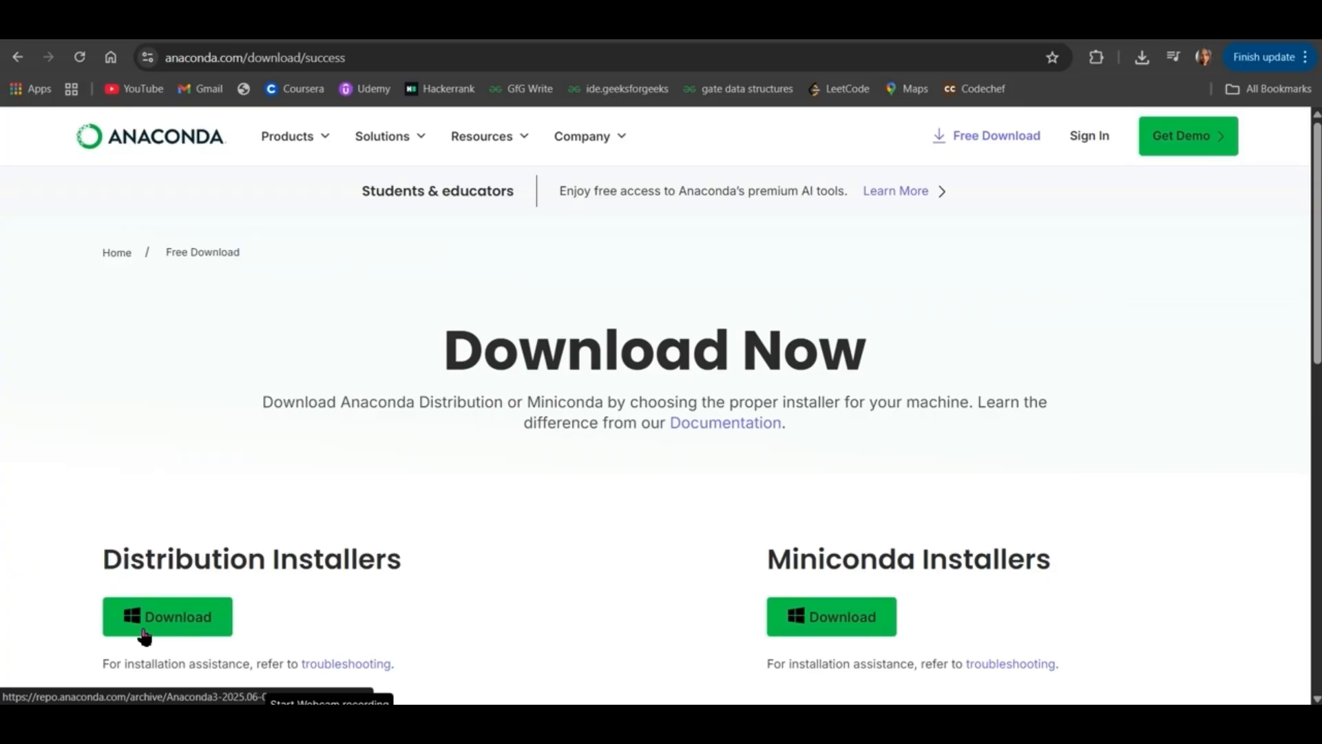
# Step: Download the Anaconda Distribution Windows installer and check its progress in Chrome
pyautogui.click(166, 617)
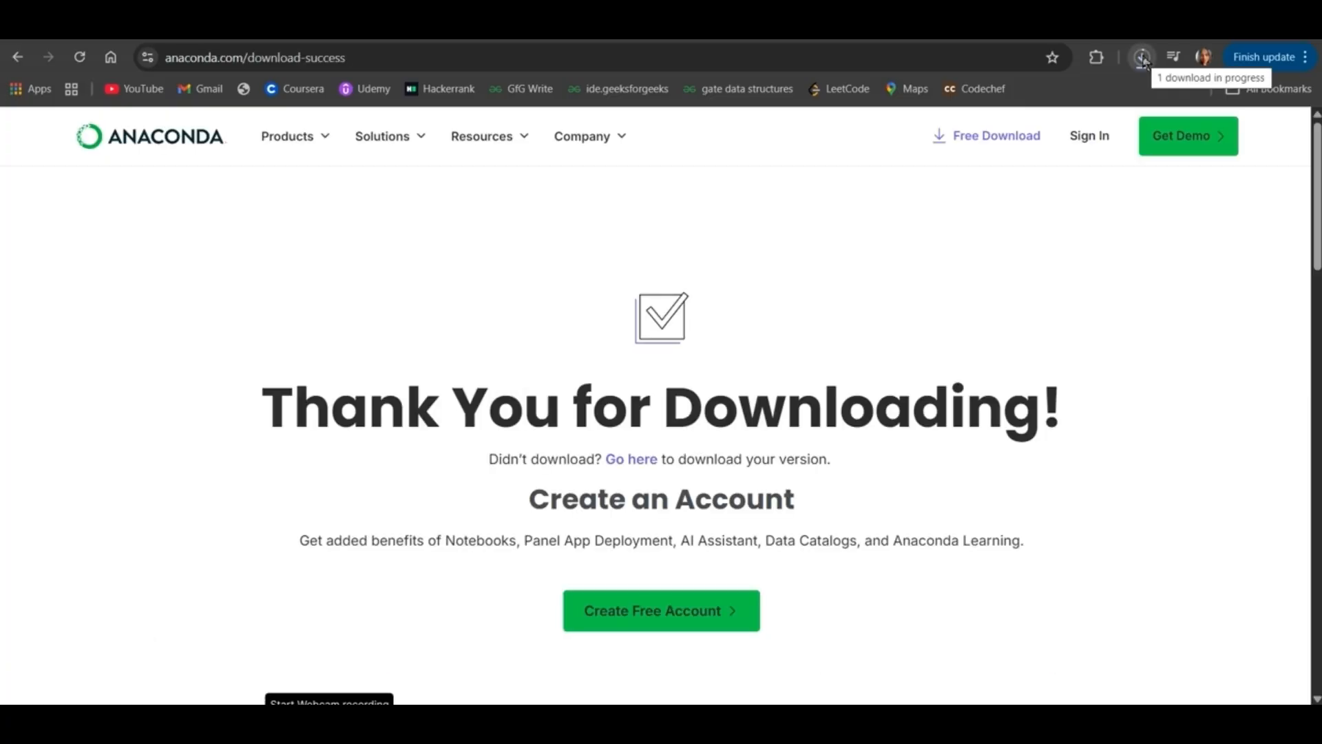
pyautogui.click(1141, 57)
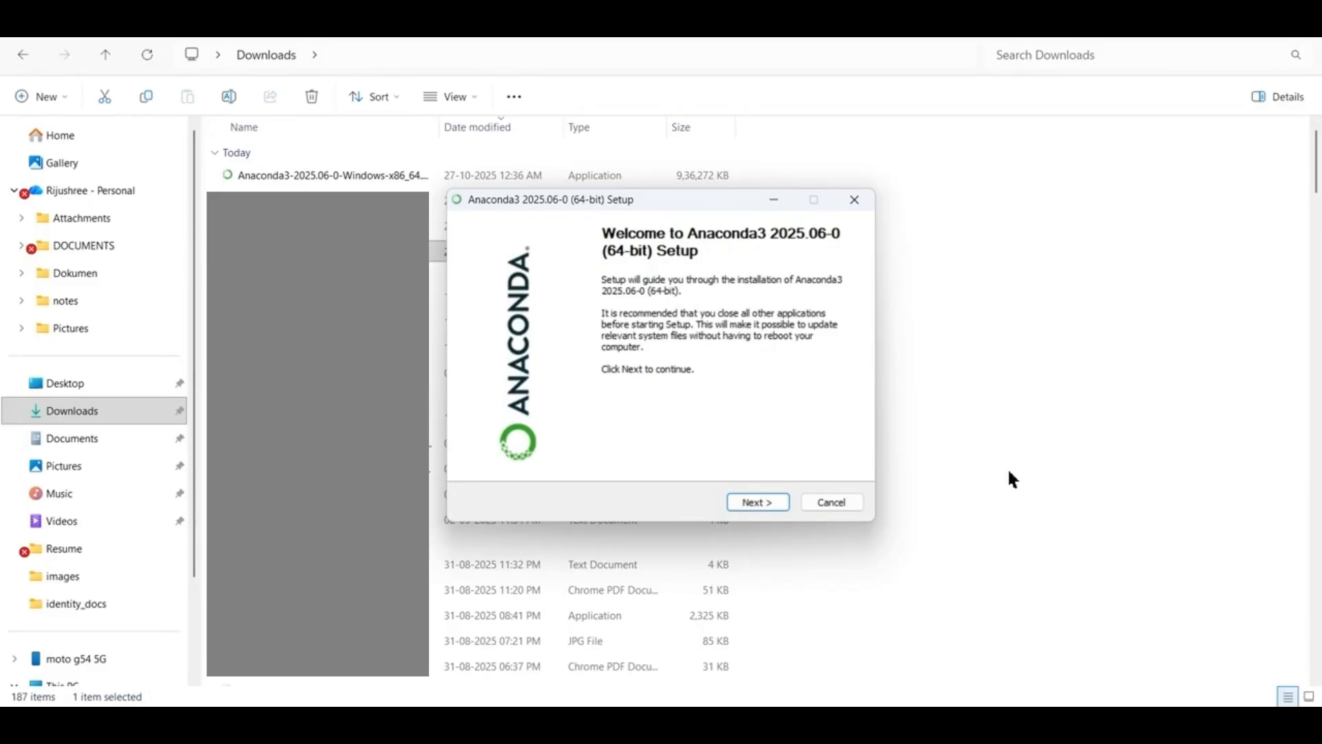
pyautogui.moveTo(479, 371)
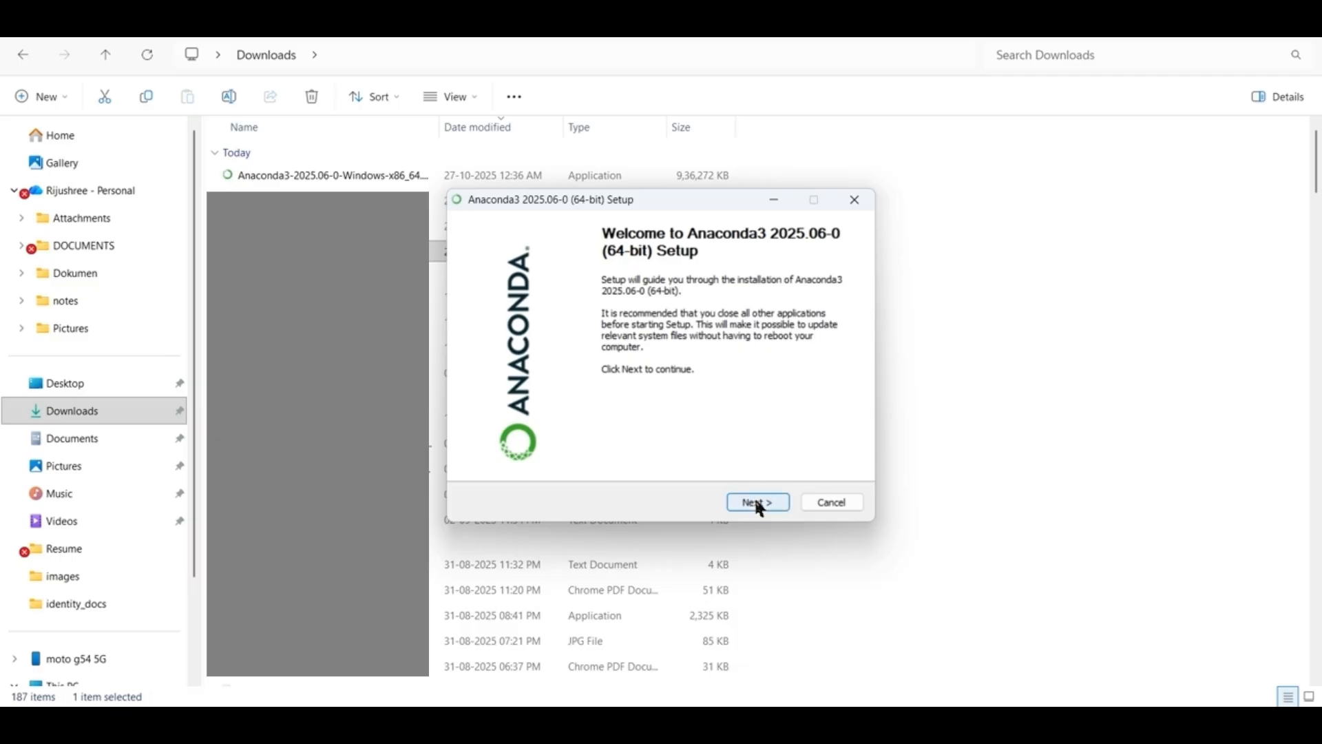
# Step: Install Anaconda3 2025.06-0 for just this user with default folder and finish setup
pyautogui.click(757, 501)
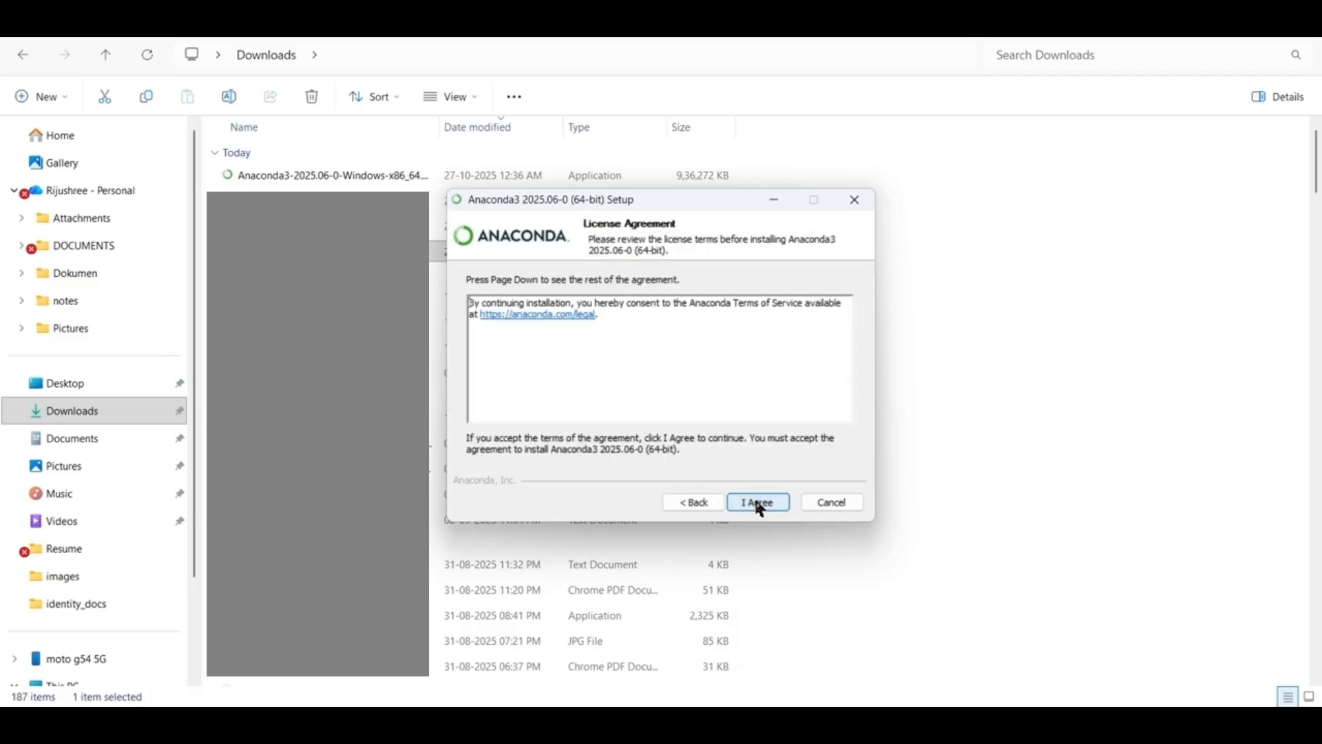
pyautogui.click(756, 501)
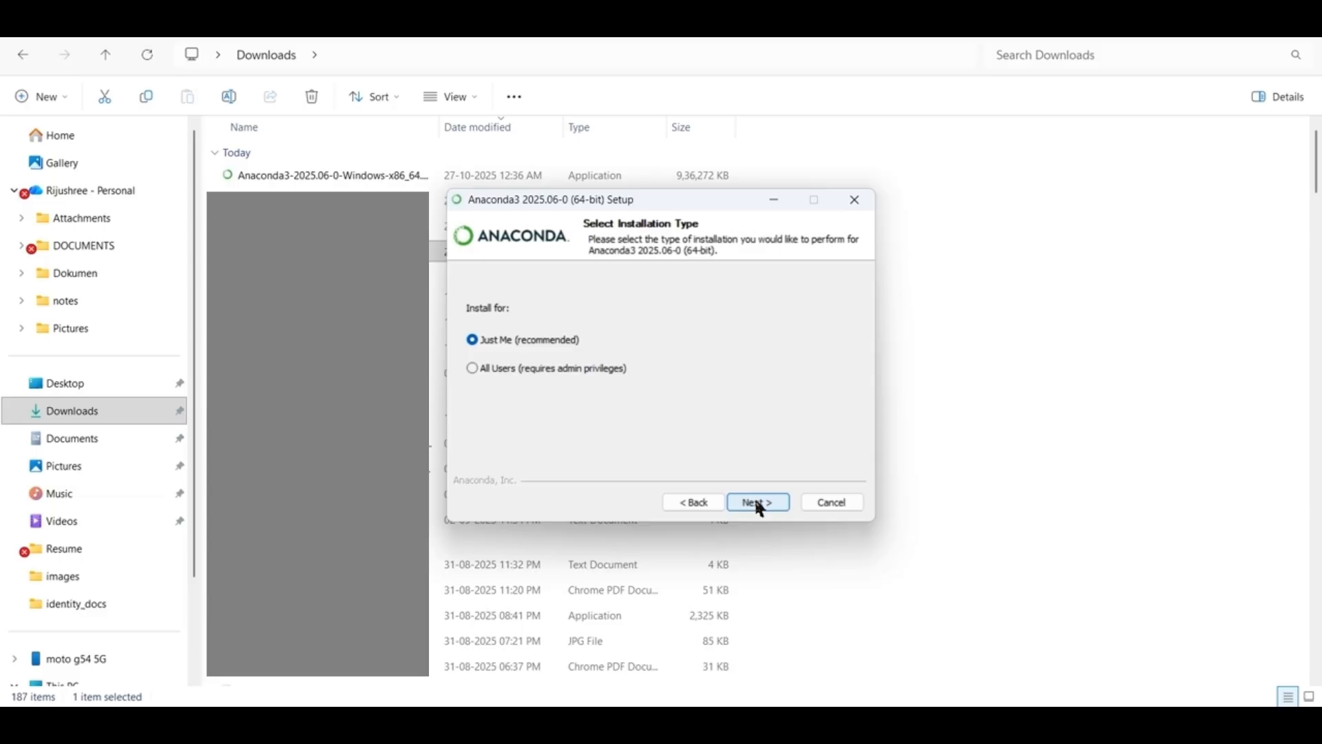
pyautogui.click(757, 501)
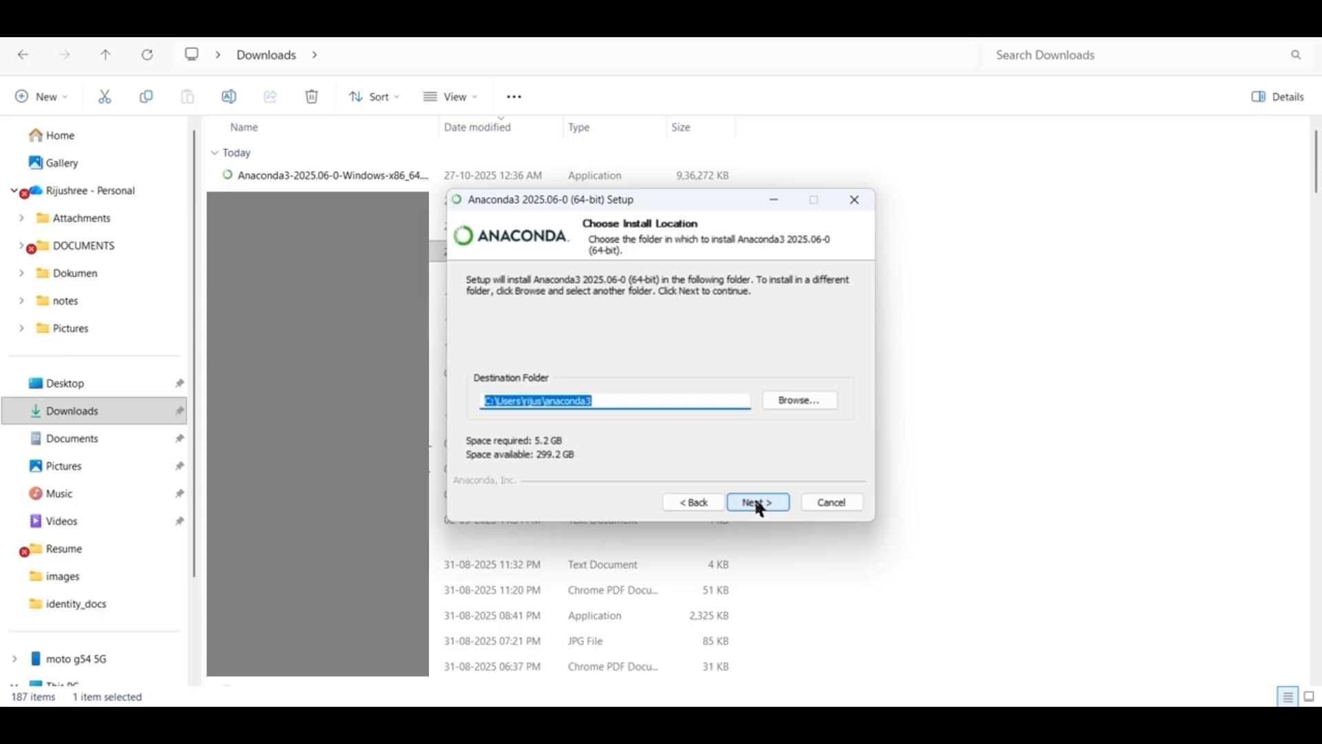
pyautogui.click(756, 501)
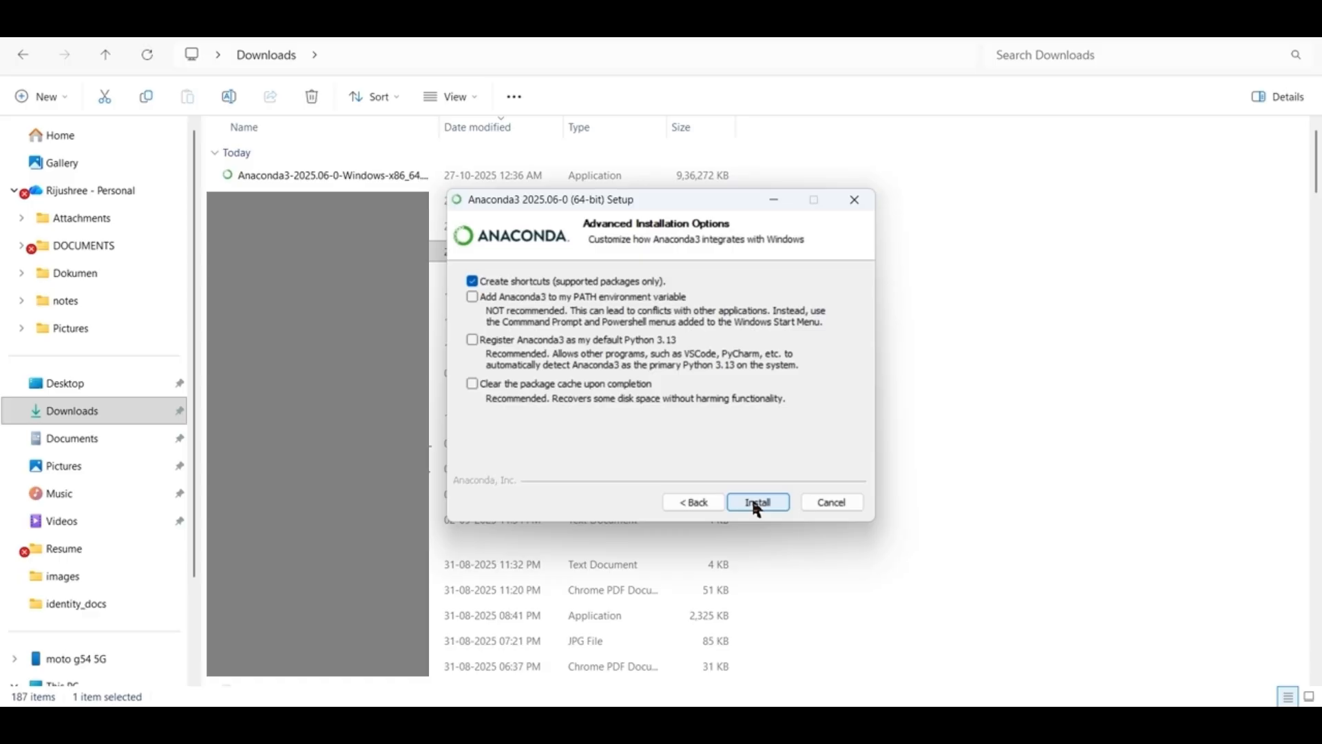
pyautogui.click(756, 501)
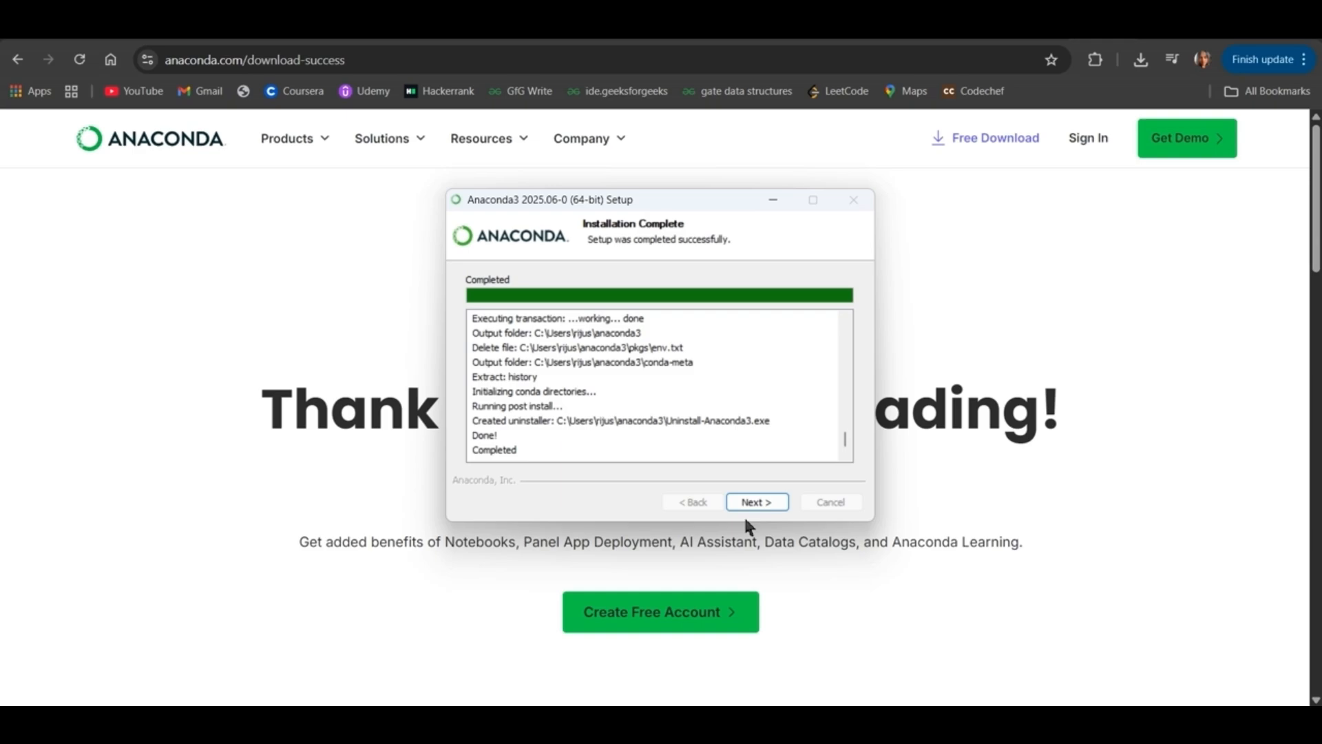
pyautogui.click(756, 502)
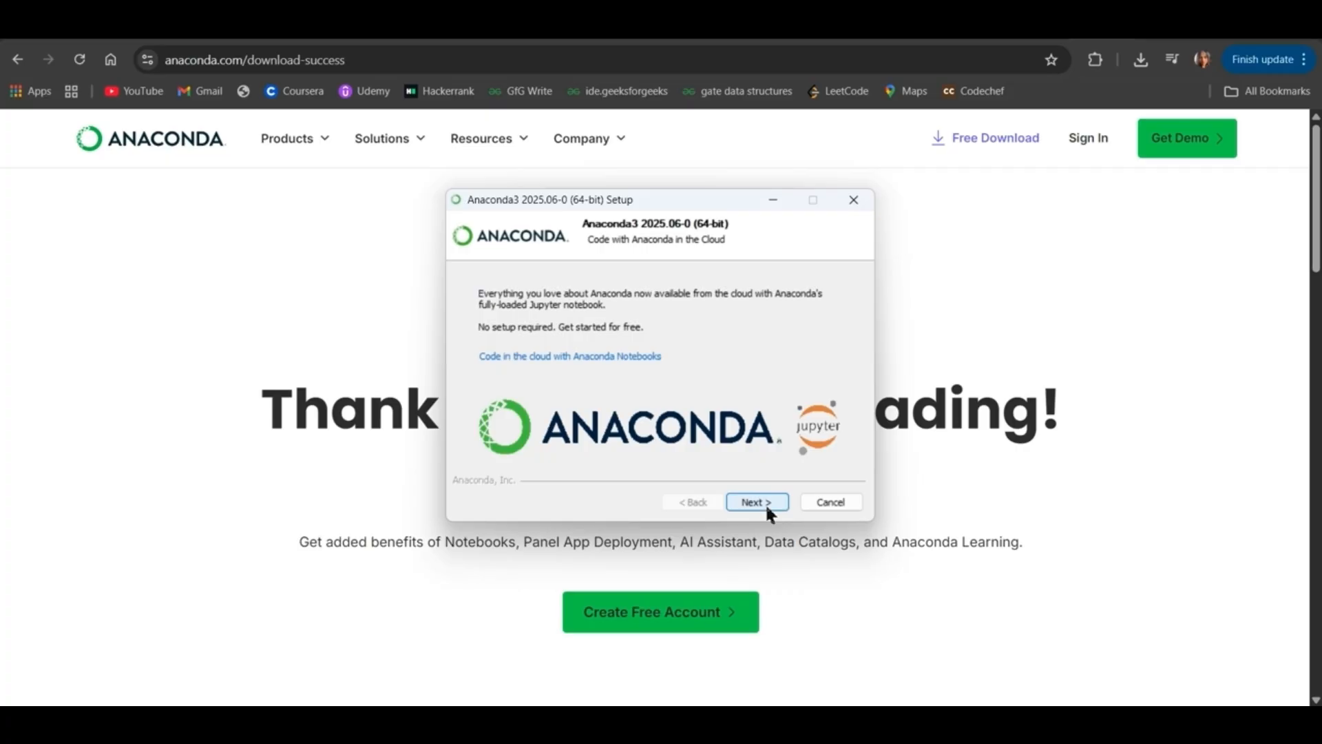
pyautogui.click(757, 501)
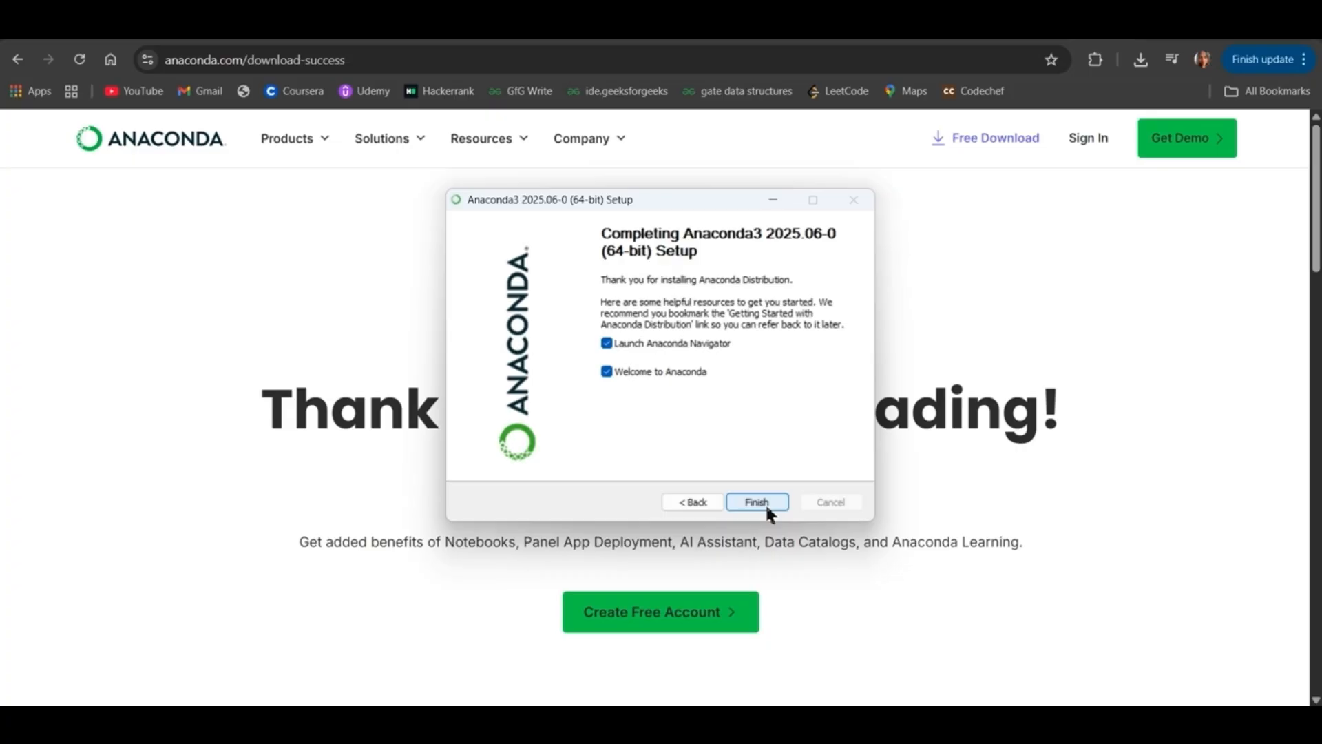
pyautogui.click(755, 502)
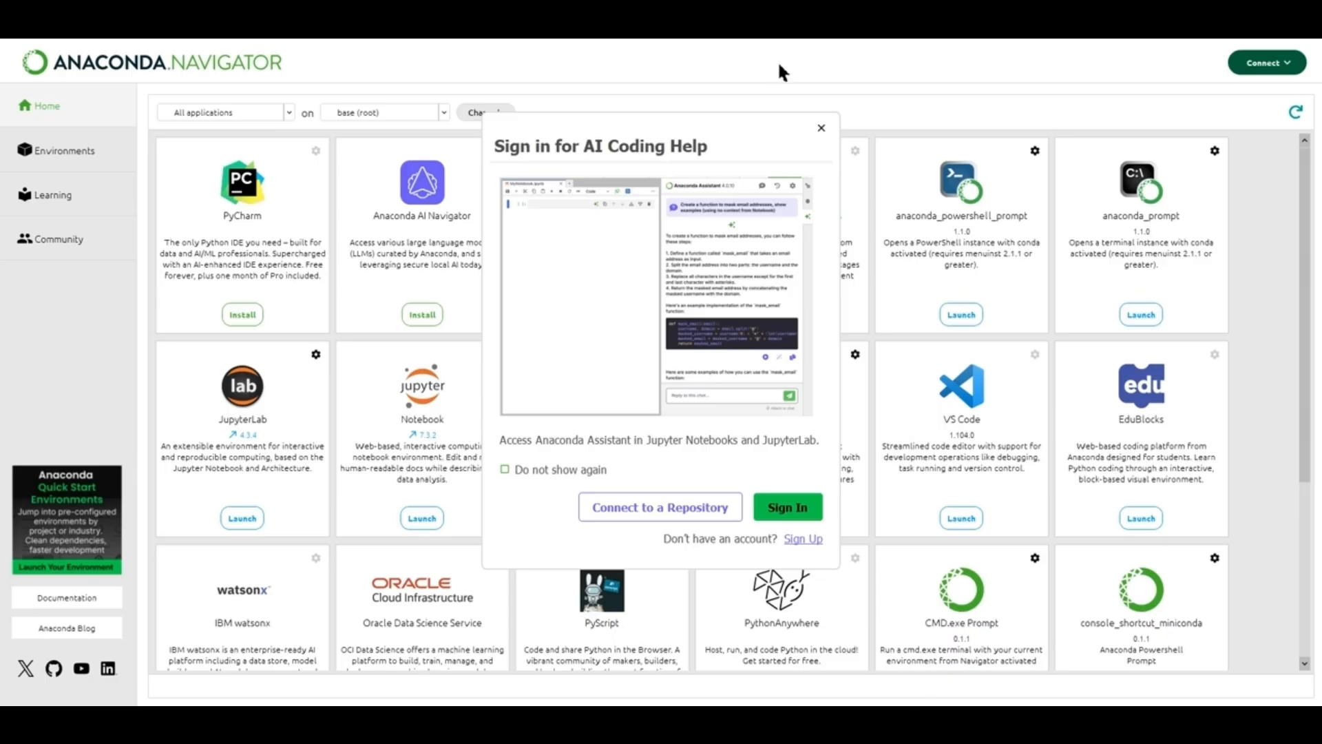
pyautogui.moveTo(821, 133)
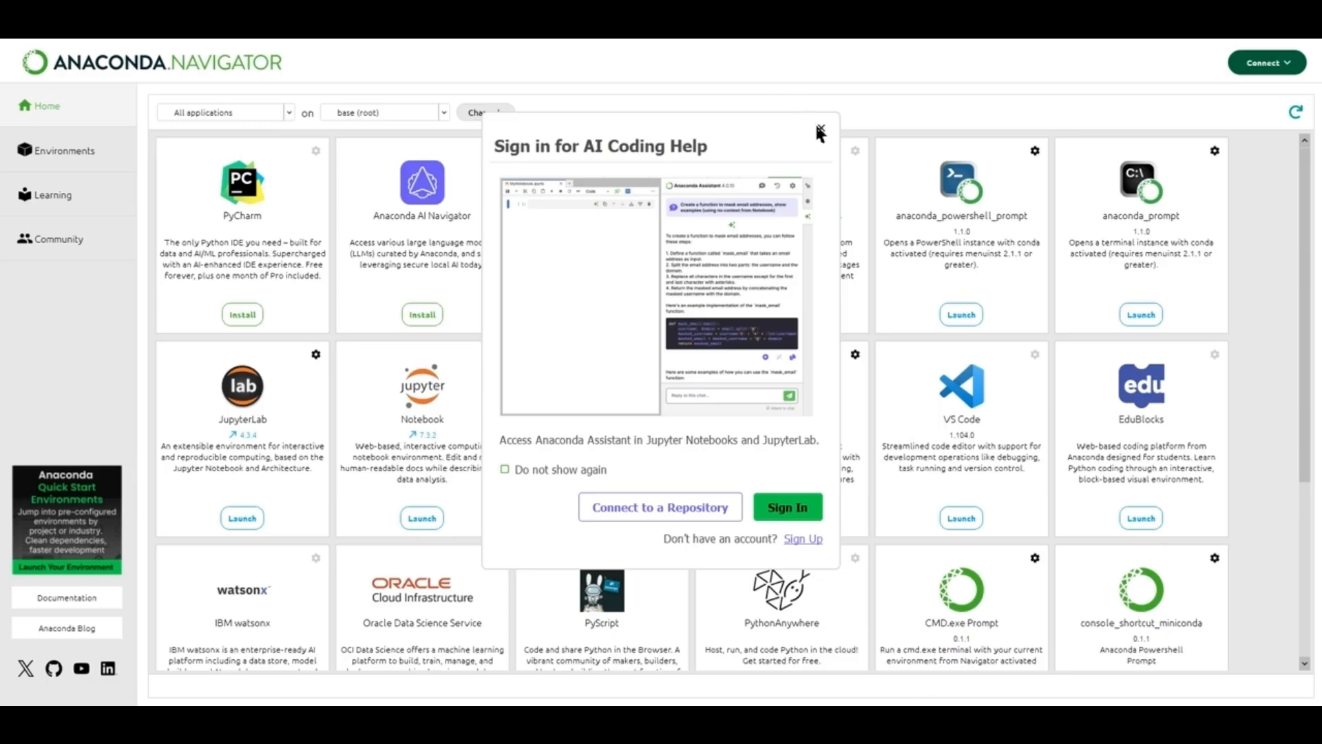
# Step: Dismiss the AI Coding Help sign-in popup and launch Jupyter Notebook from Navigator
pyautogui.click(818, 132)
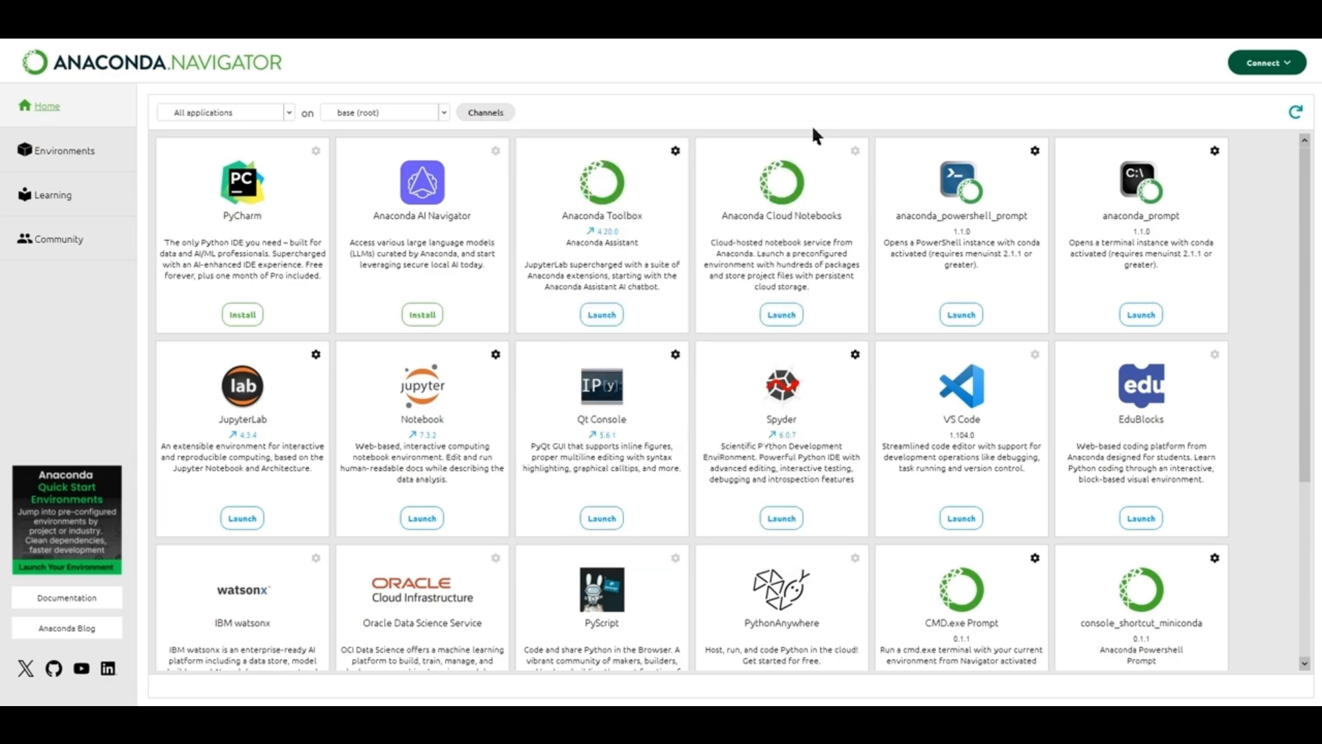
pyautogui.moveTo(437, 498)
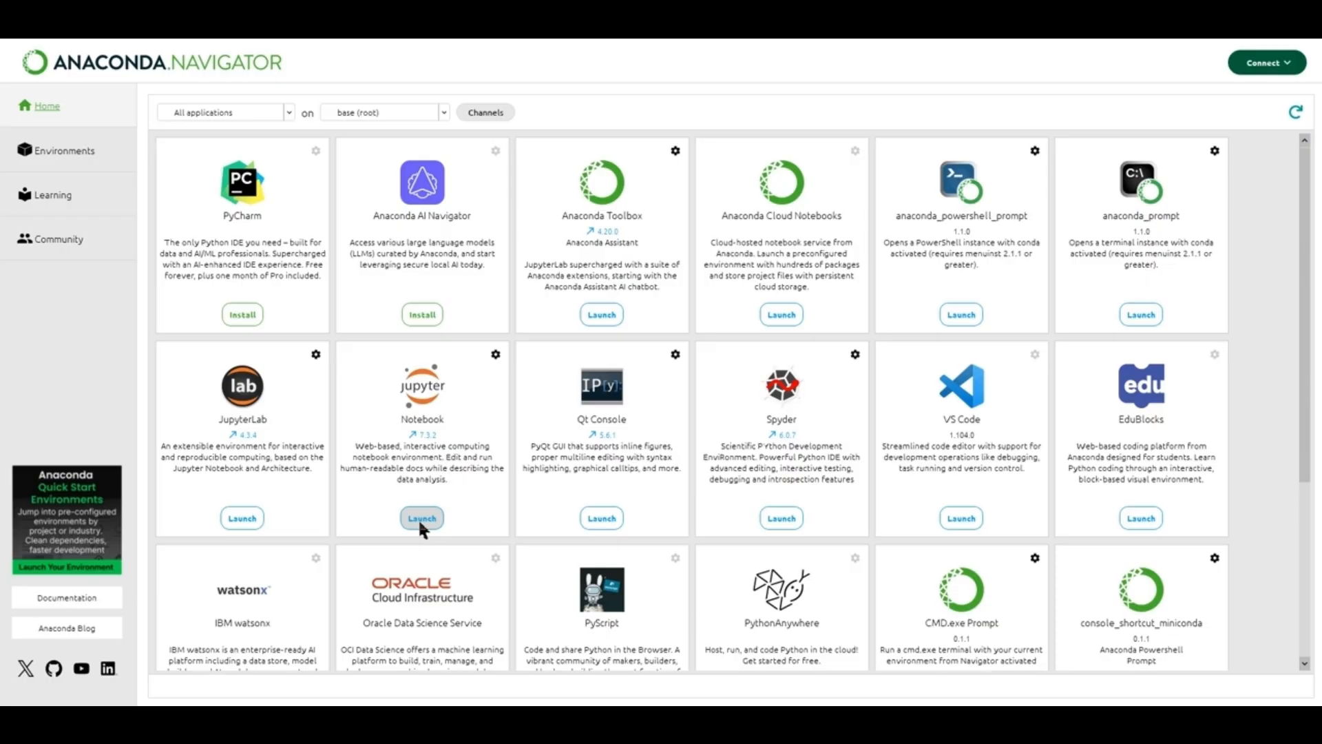
pyautogui.click(422, 518)
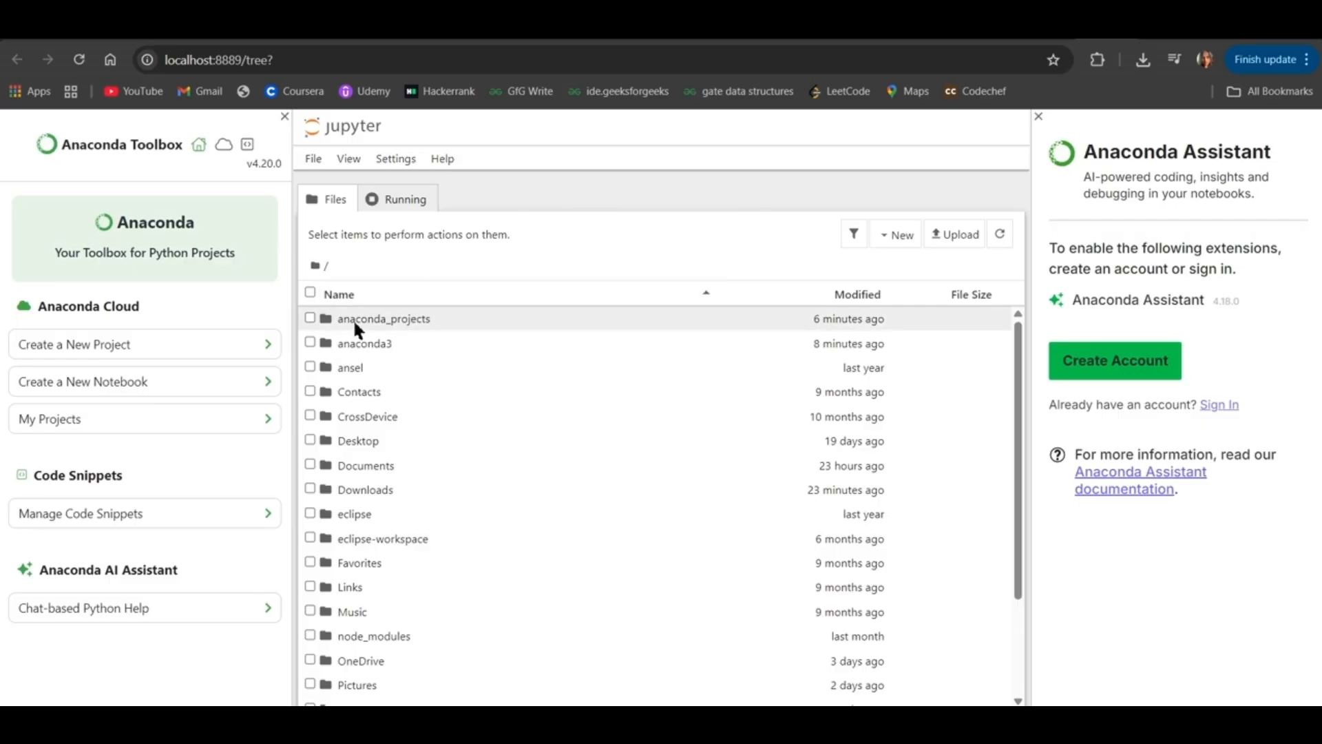
pyautogui.moveTo(385, 318)
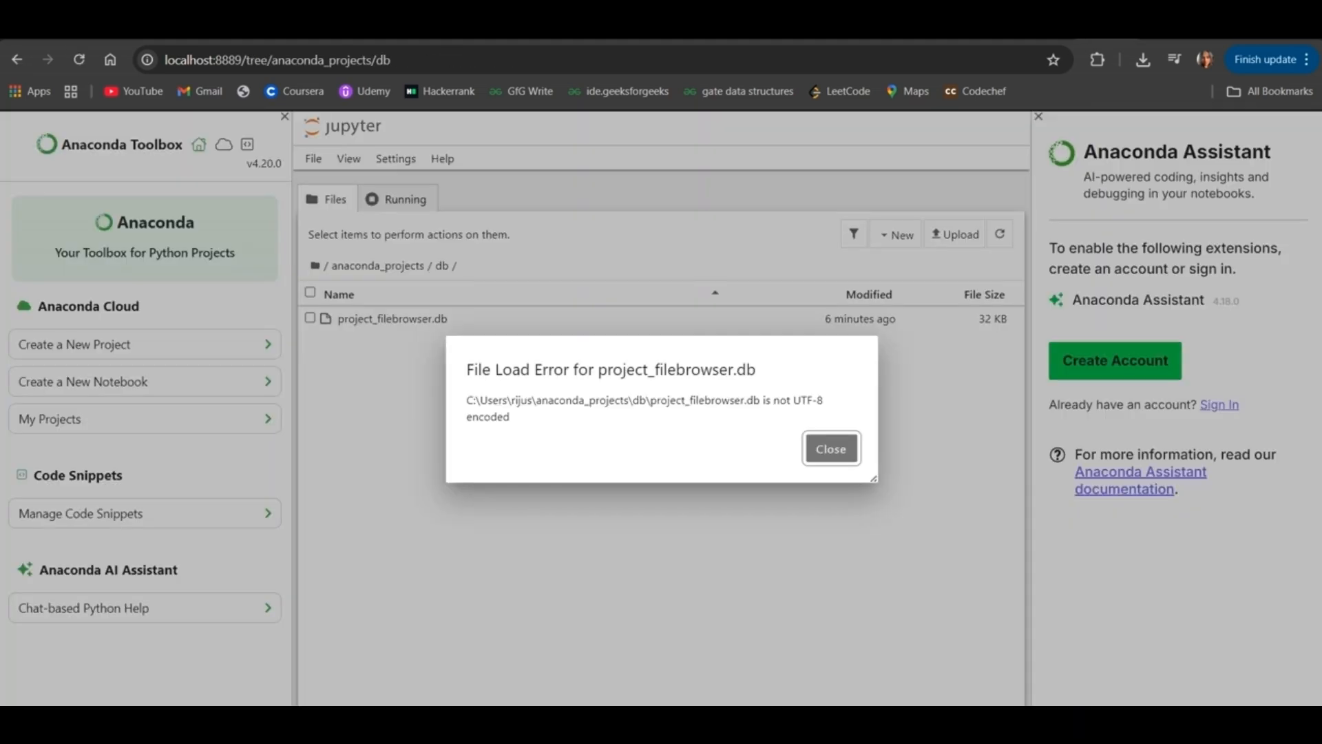
# Step: Dismiss the database file error and create folder1 inside anaconda_projects/db, then enter it
pyautogui.click(829, 448)
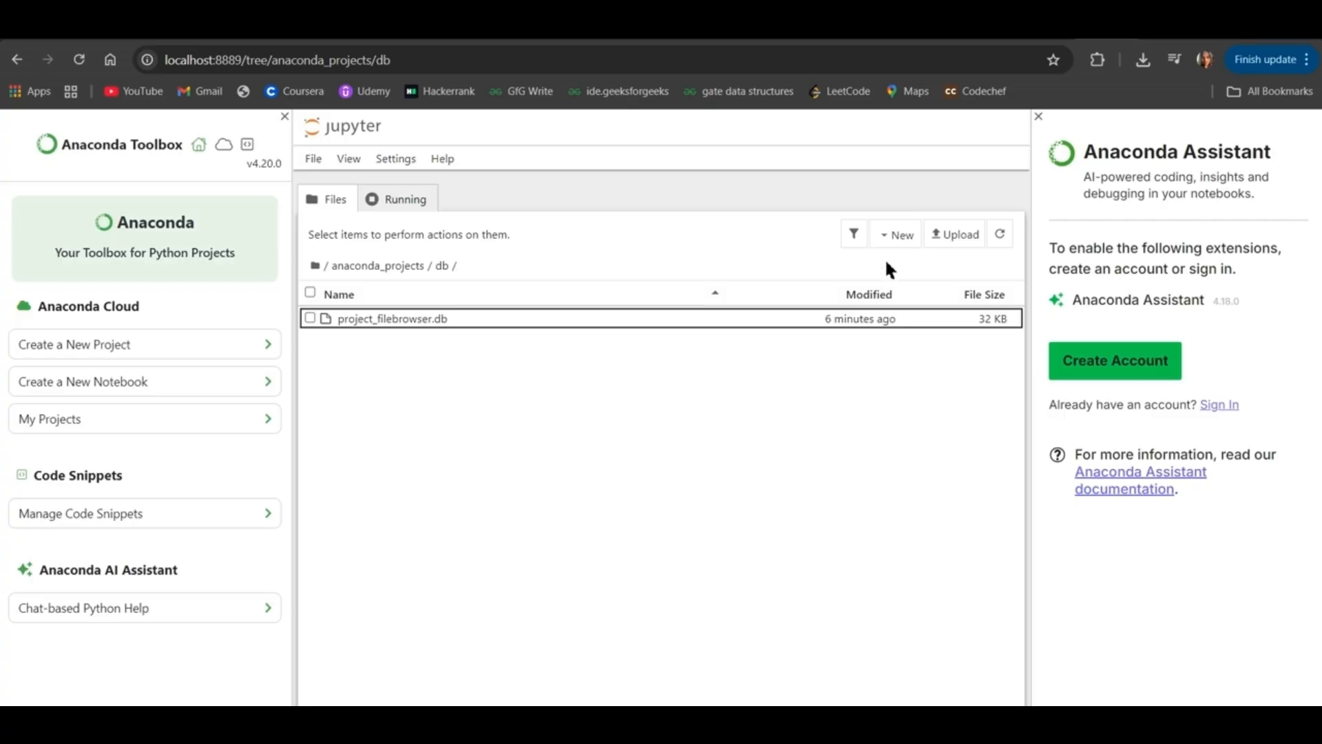
pyautogui.click(898, 234)
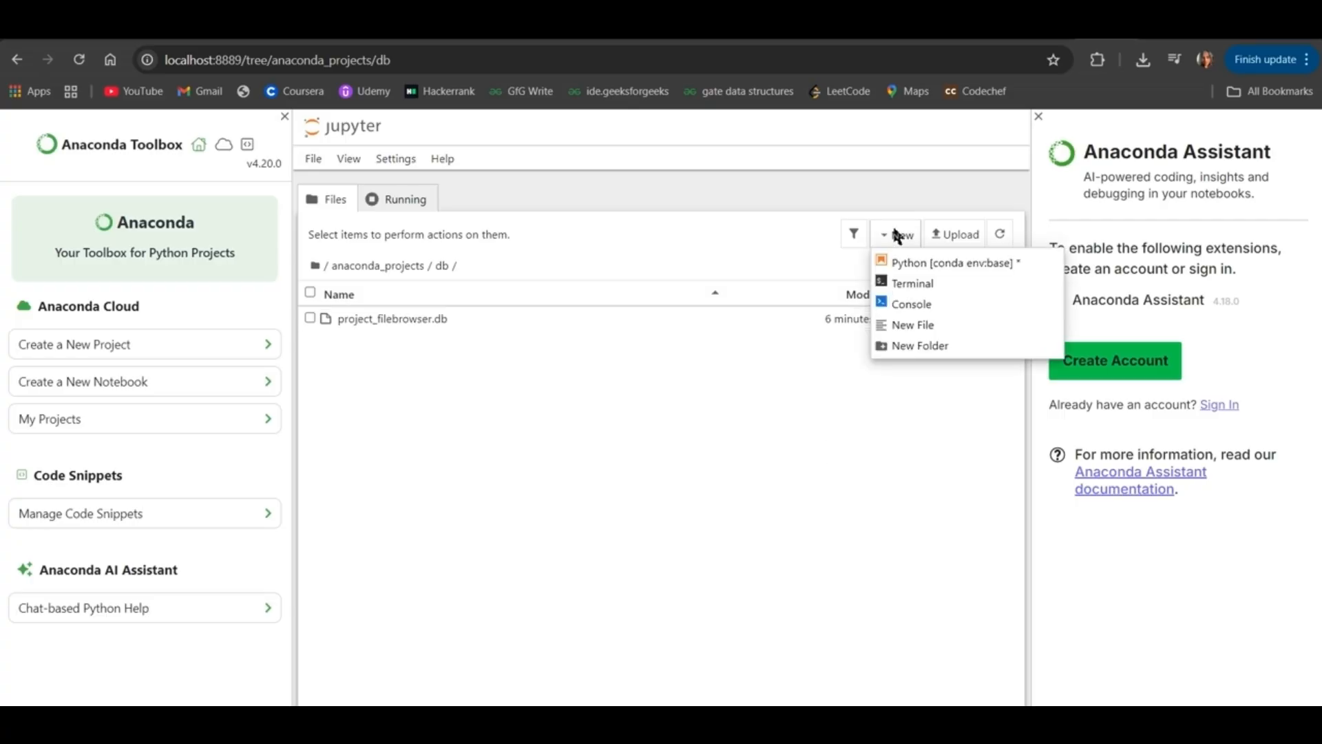
pyautogui.click(921, 345)
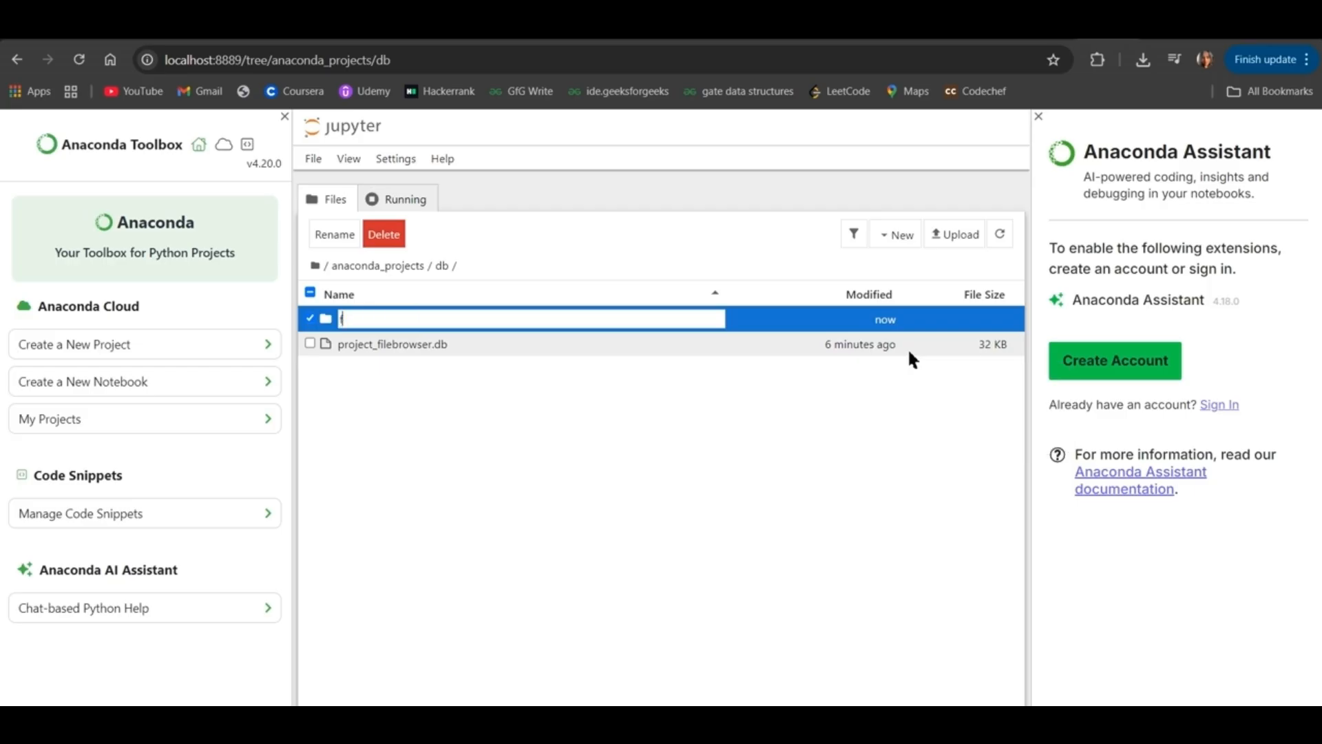
pyautogui.write('folder1')
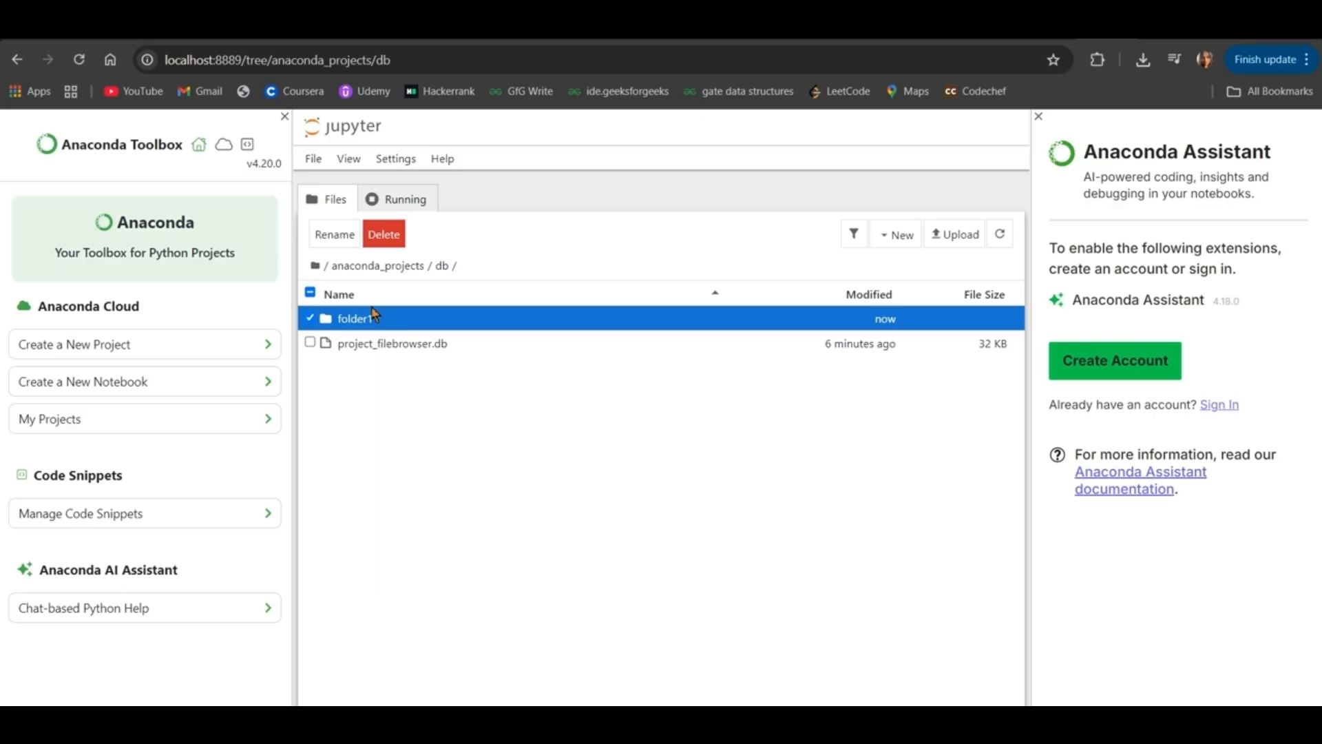
pyautogui.doubleClick(354, 318)
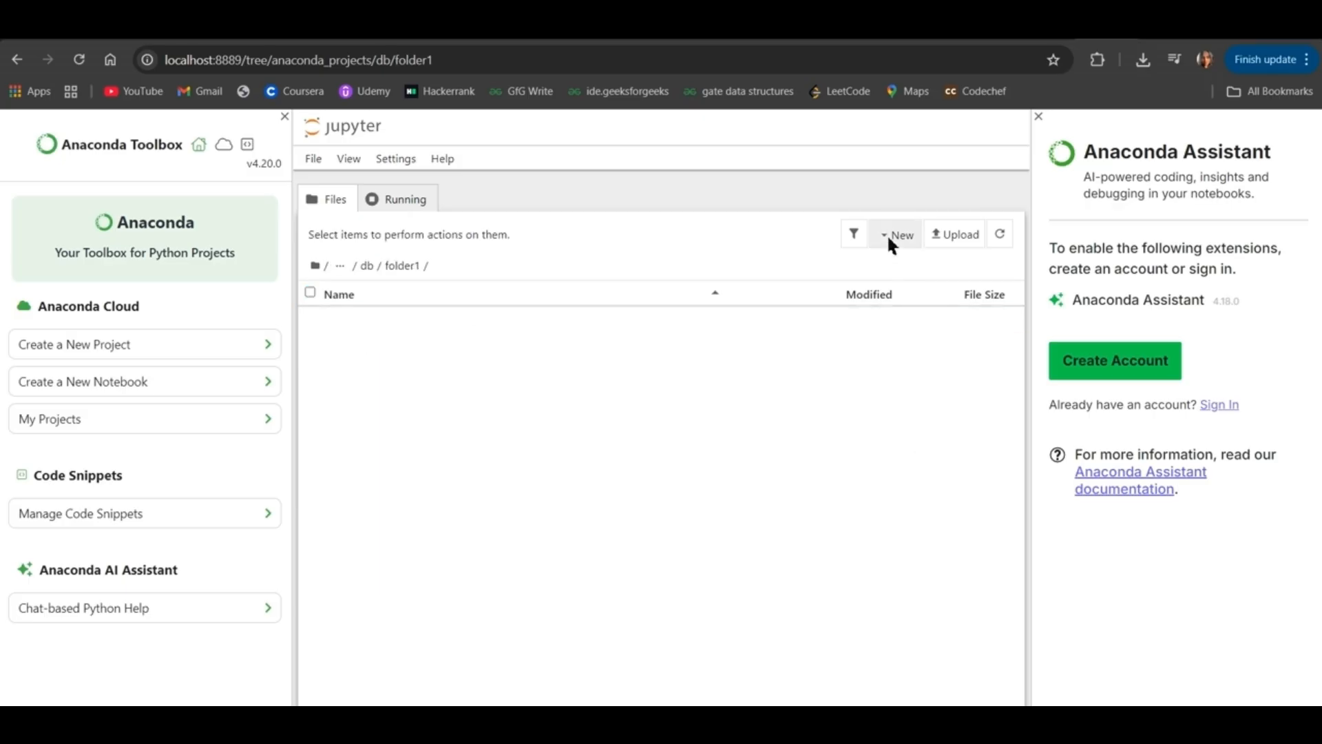
# Step: Create a new Python notebook in folder1 and open Untitled.ipynb
pyautogui.click(901, 234)
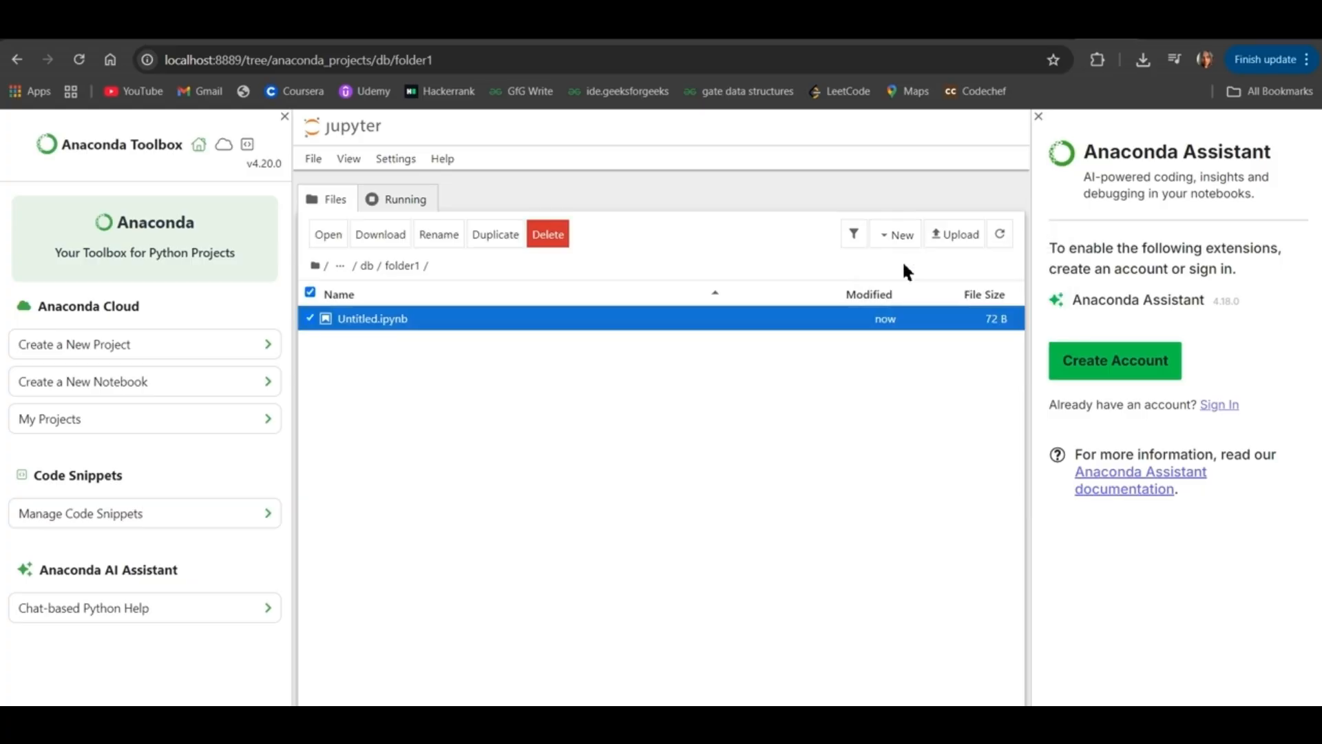
pyautogui.doubleClick(372, 318)
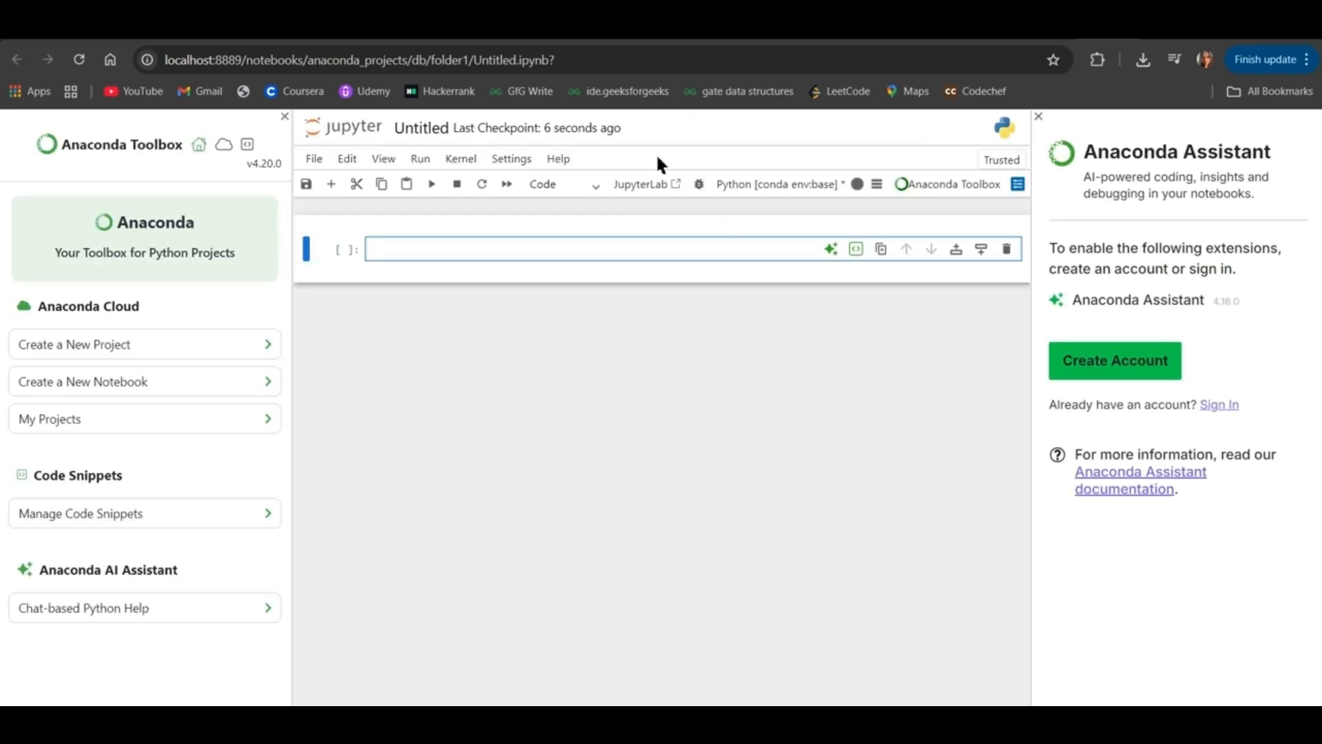
# Step: Enter print("Hello World") in the first cell and run it
pyautogui.click(510, 249)
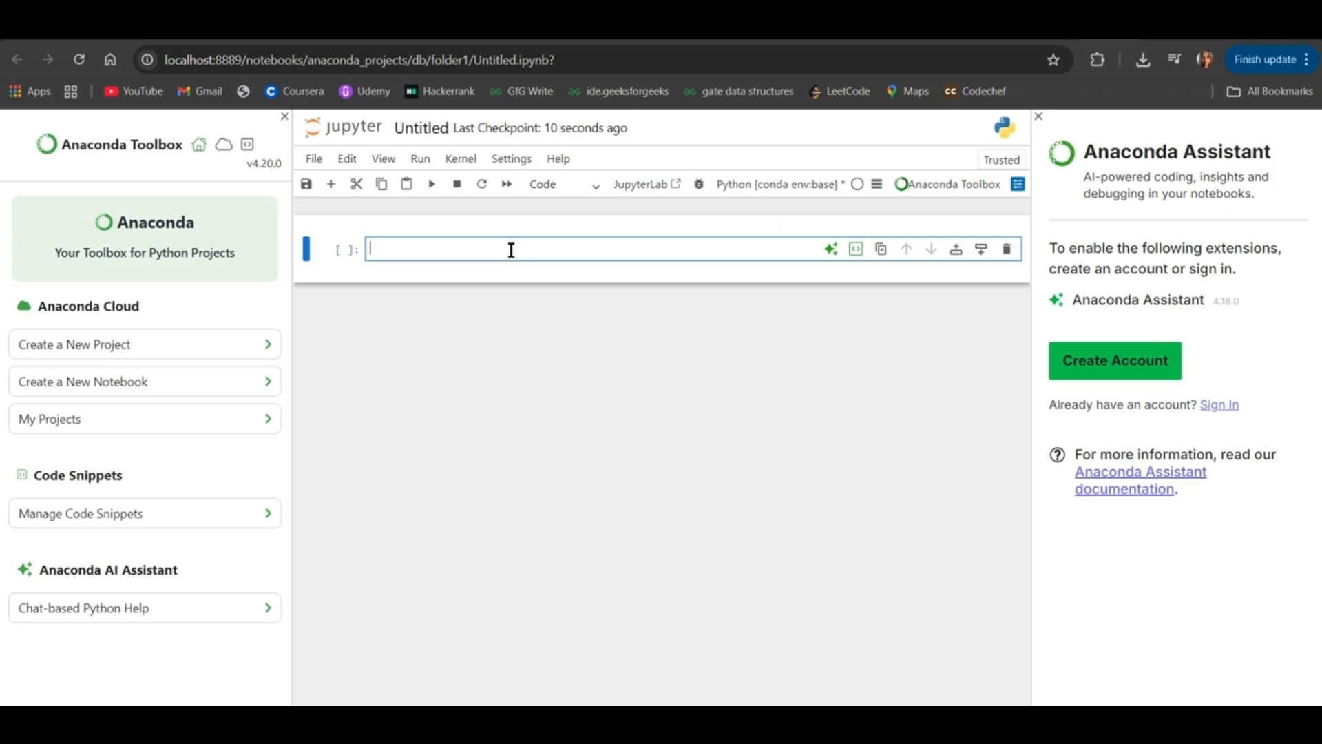
pyautogui.write('pr')
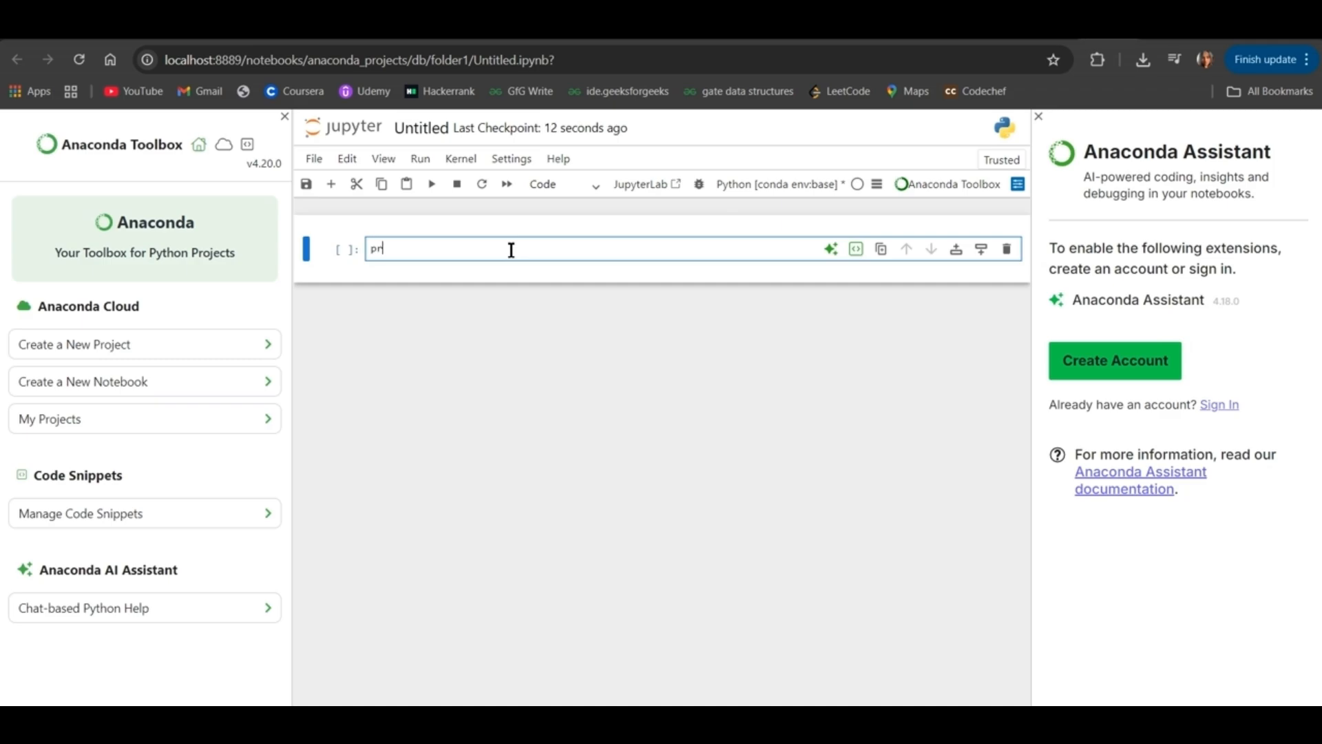
pyautogui.write('int("Hello')
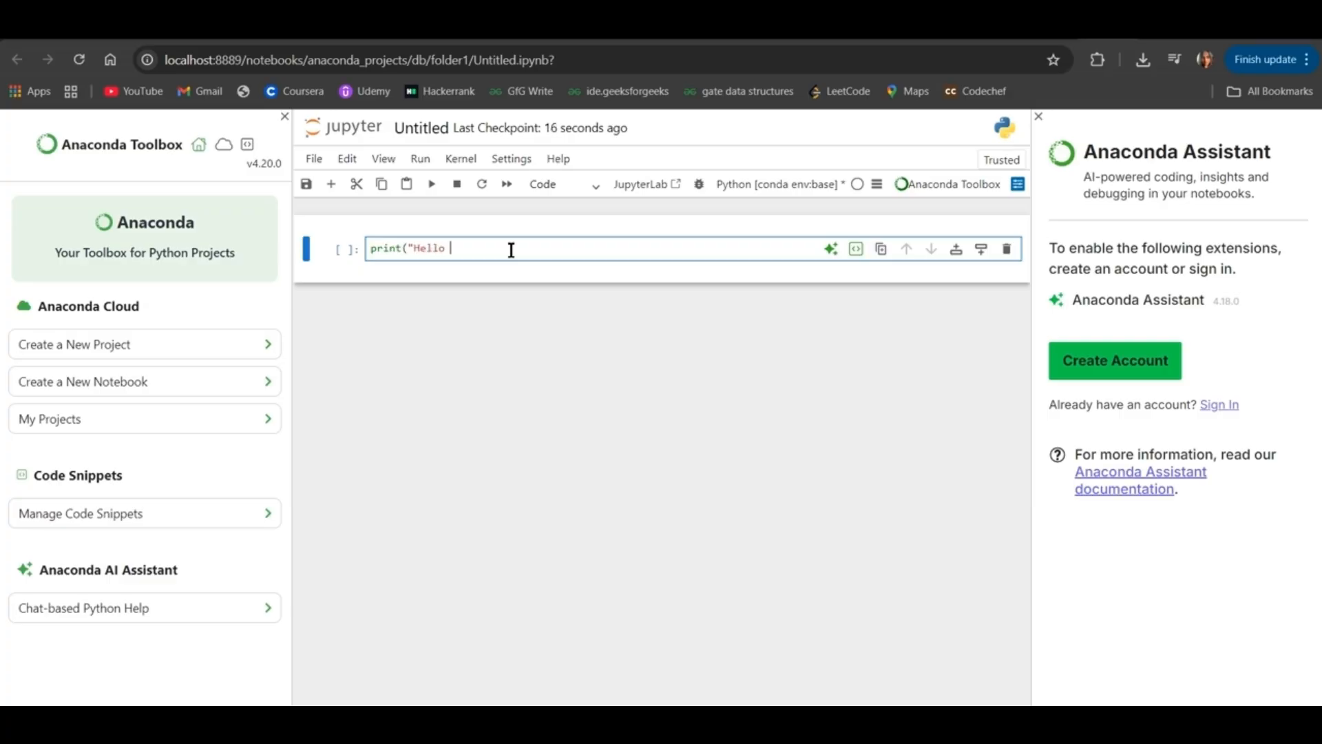
pyautogui.write('World')
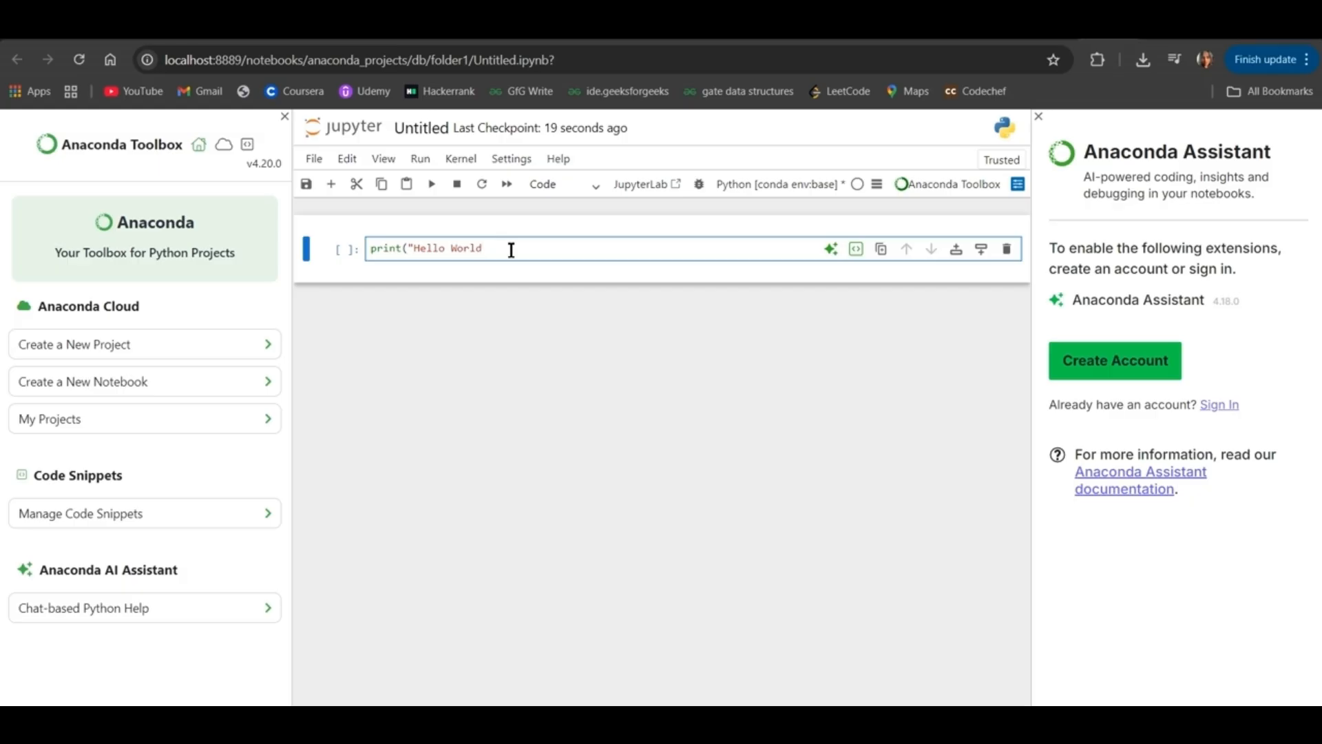
pyautogui.write('")')
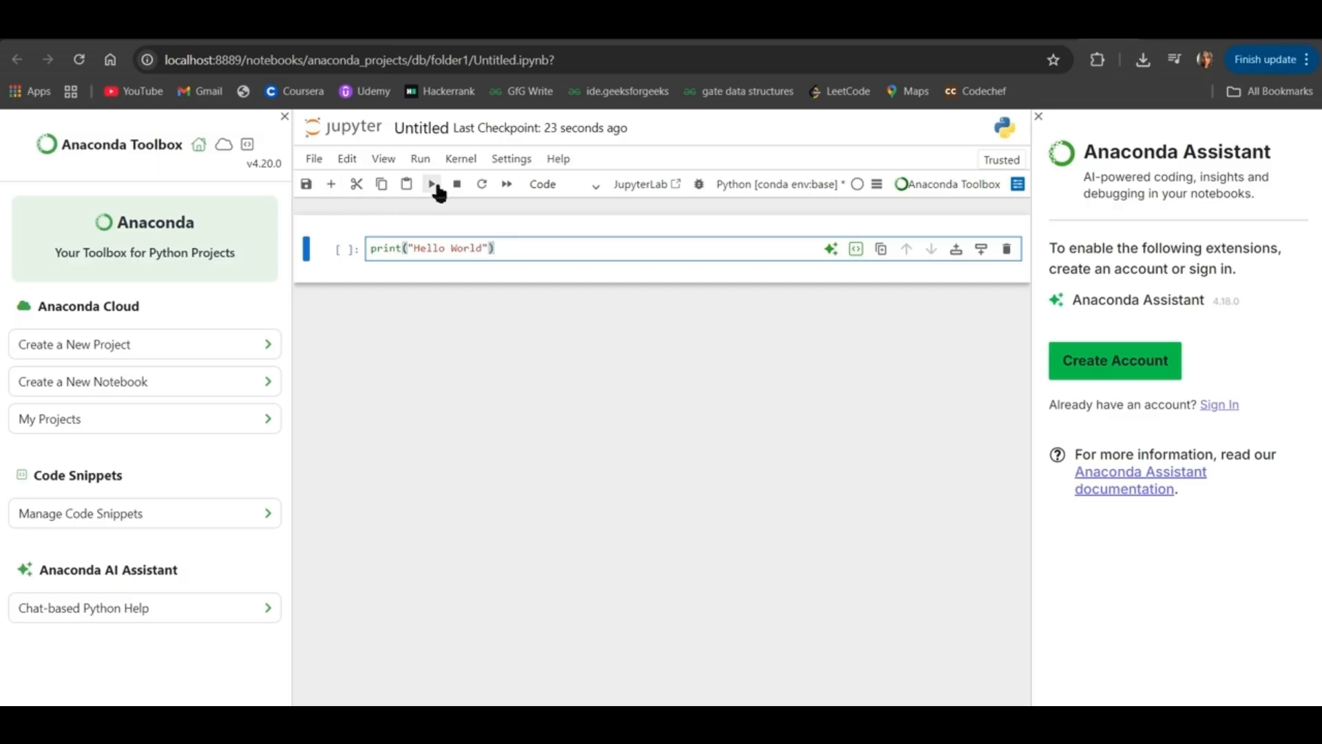
pyautogui.click(430, 183)
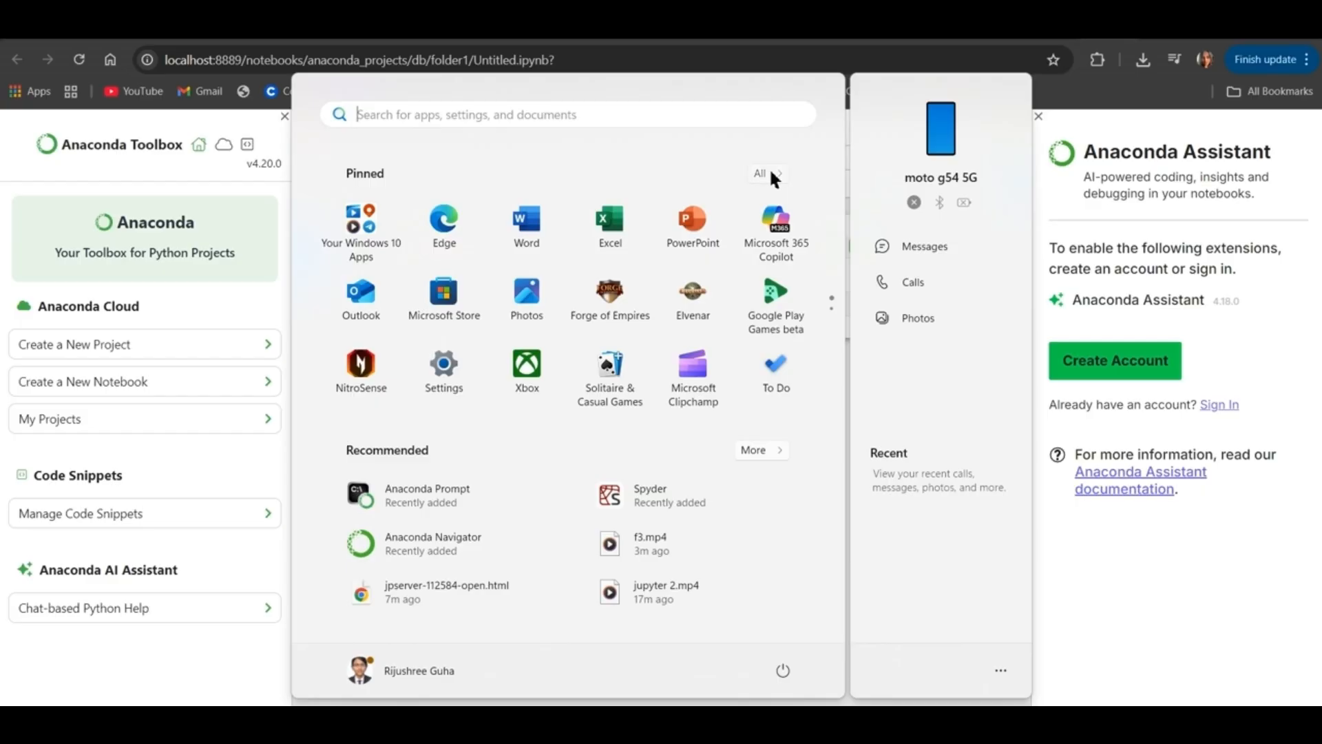
# Step: Start Anaconda Prompt, close the activation-error window, and run jupyter notebook
pyautogui.click(758, 174)
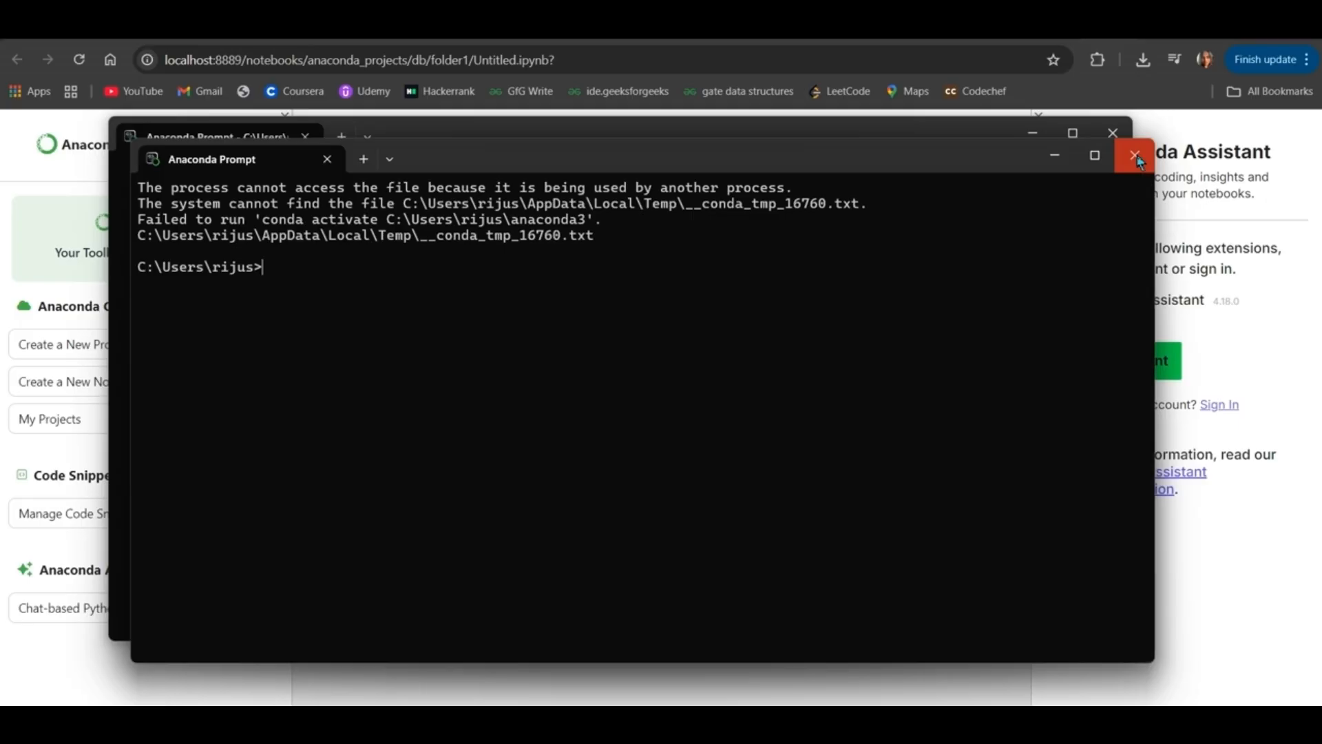
pyautogui.click(1136, 157)
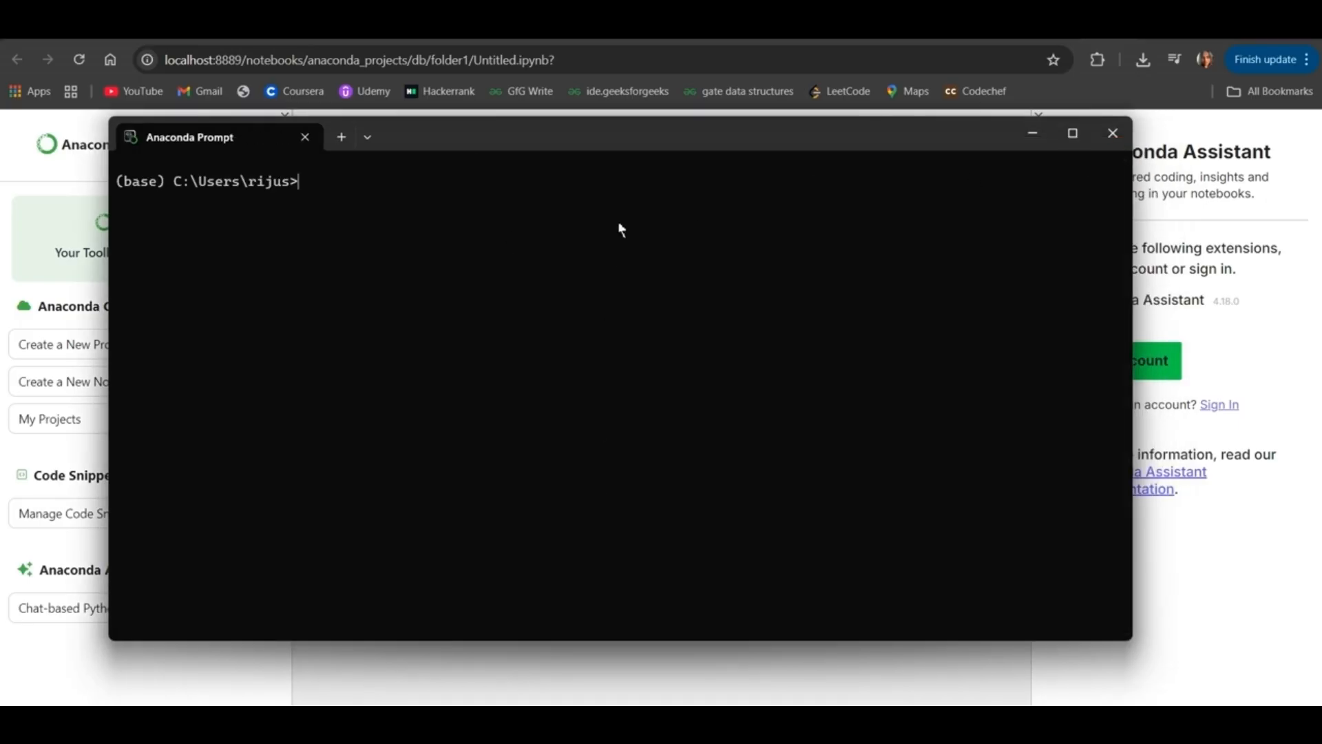
pyautogui.moveTo(351, 193)
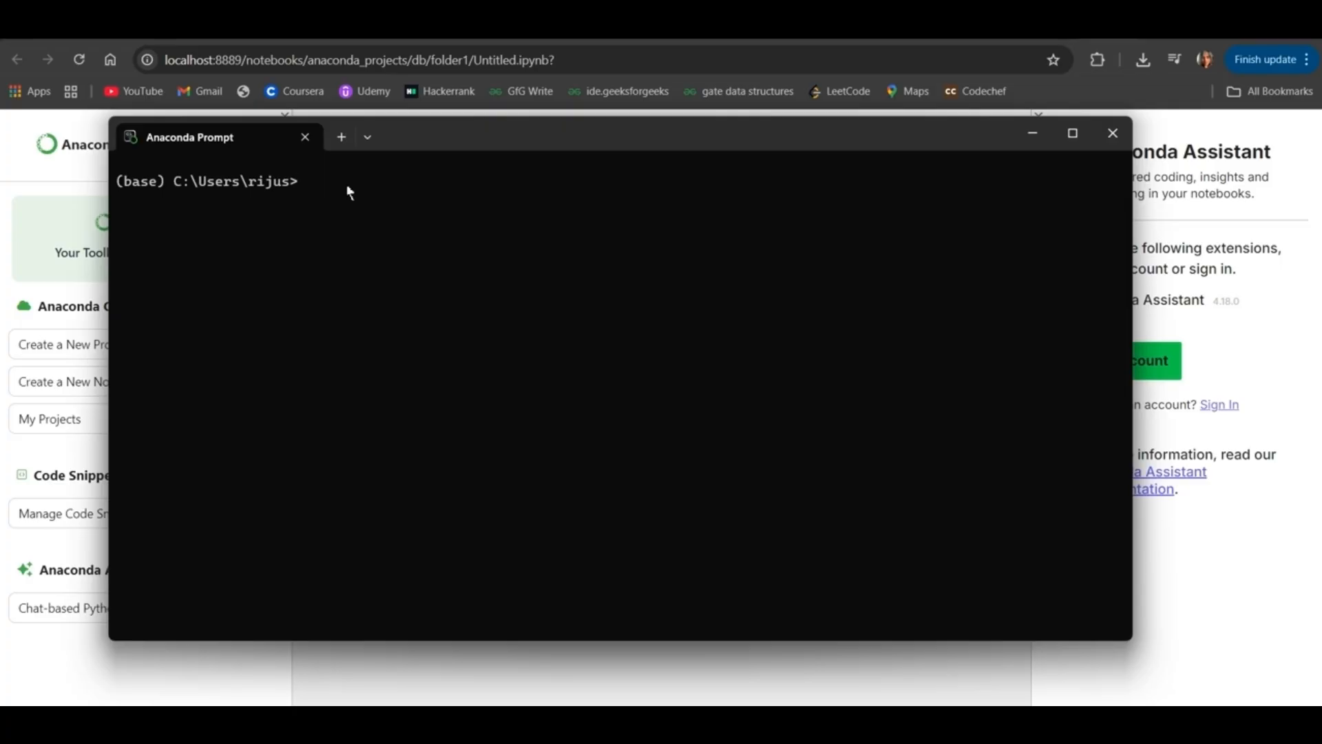
pyautogui.write('jupyter note')
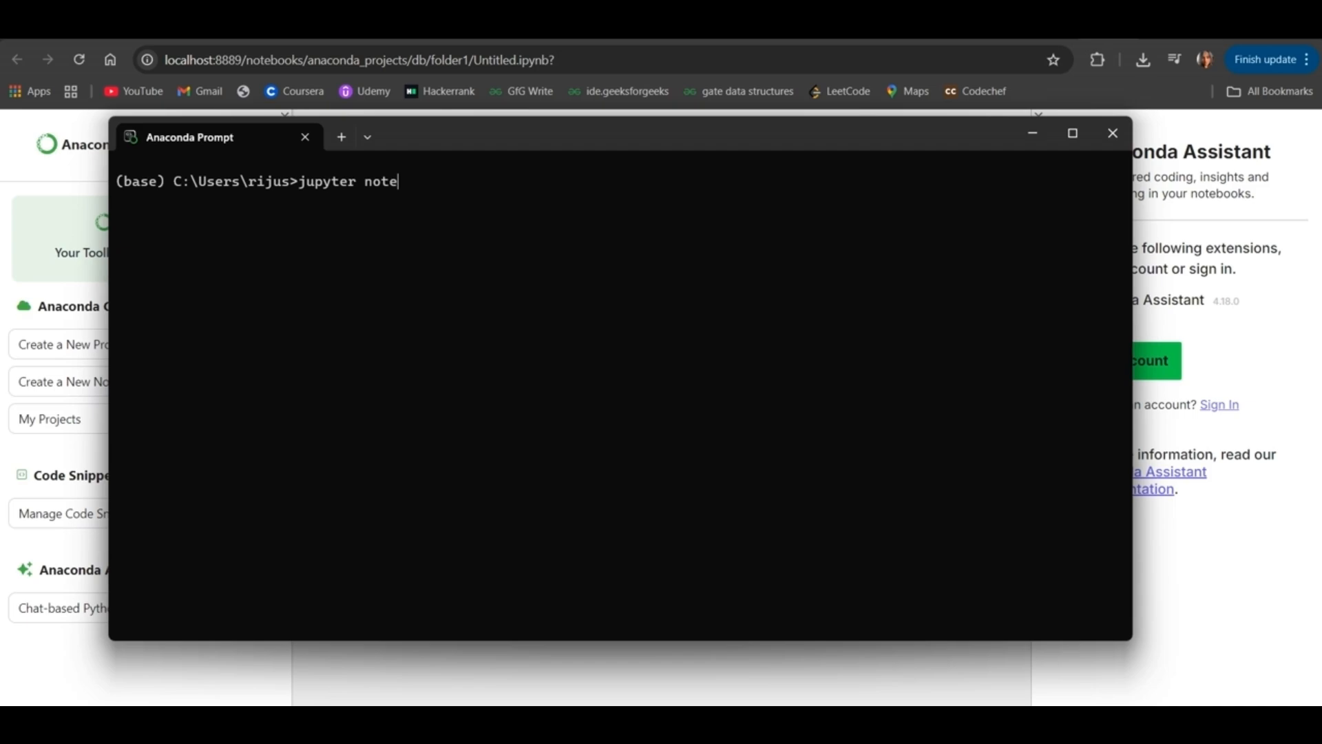
pyautogui.write('book')
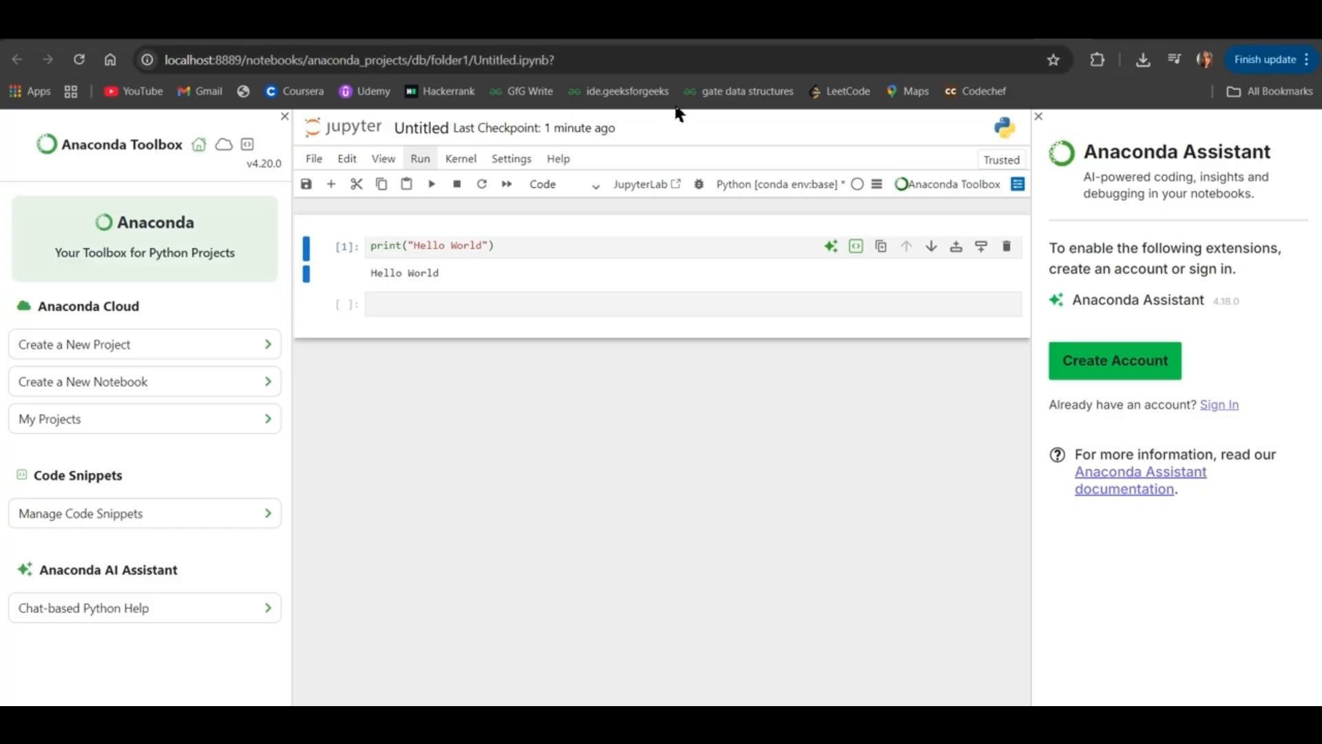
pyautogui.moveTo(754, 416)
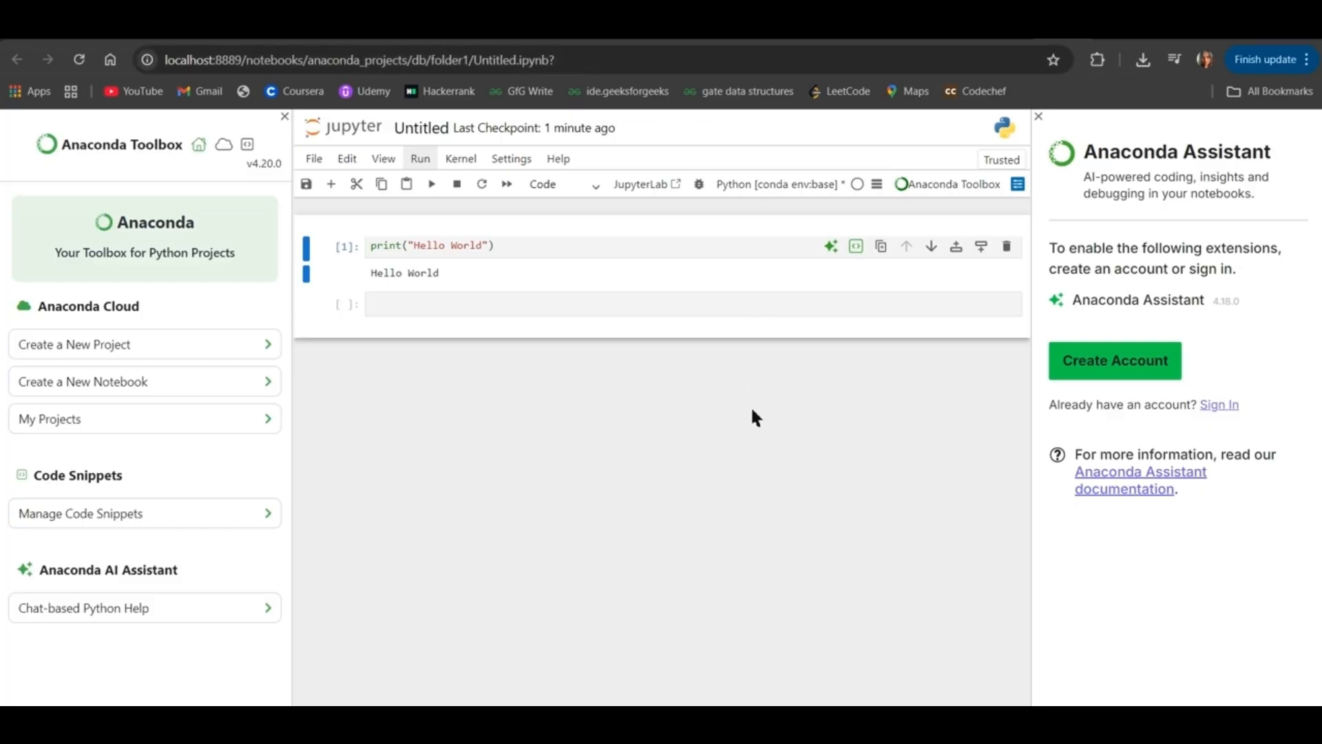